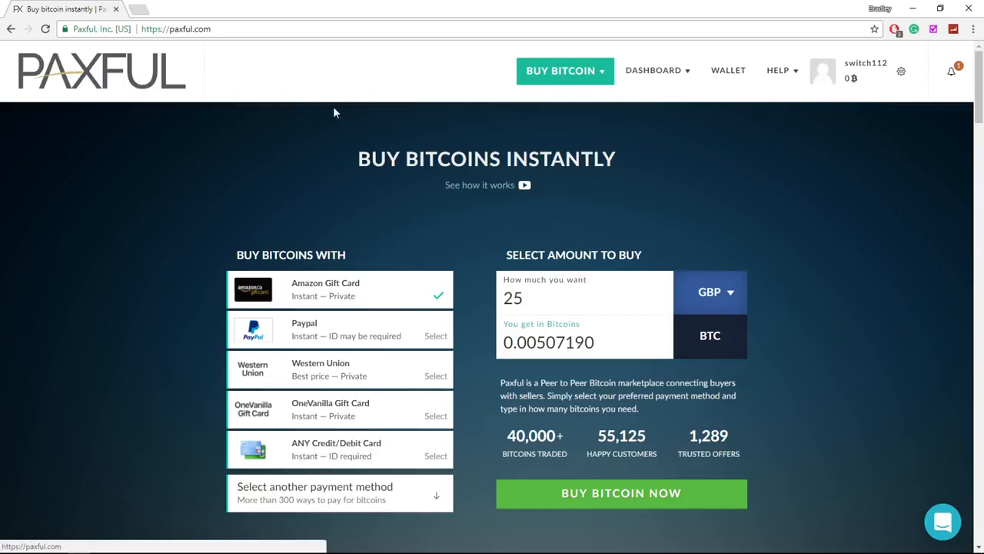
{"action": "mouse_move", "coordinate": [314, 128]}
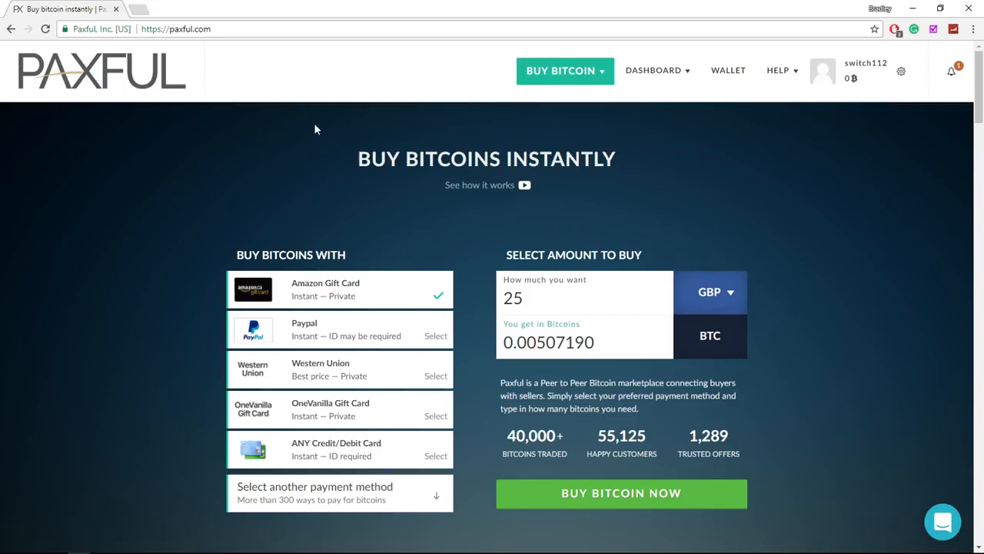
{"action": "mouse_move", "coordinate": [238, 522]}
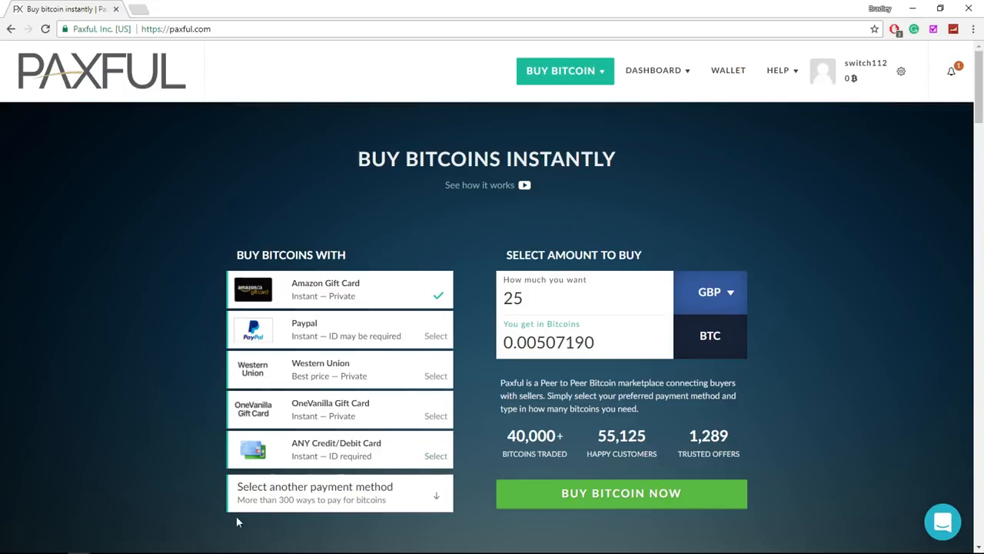
{"action": "mouse_move", "coordinate": [353, 252]}
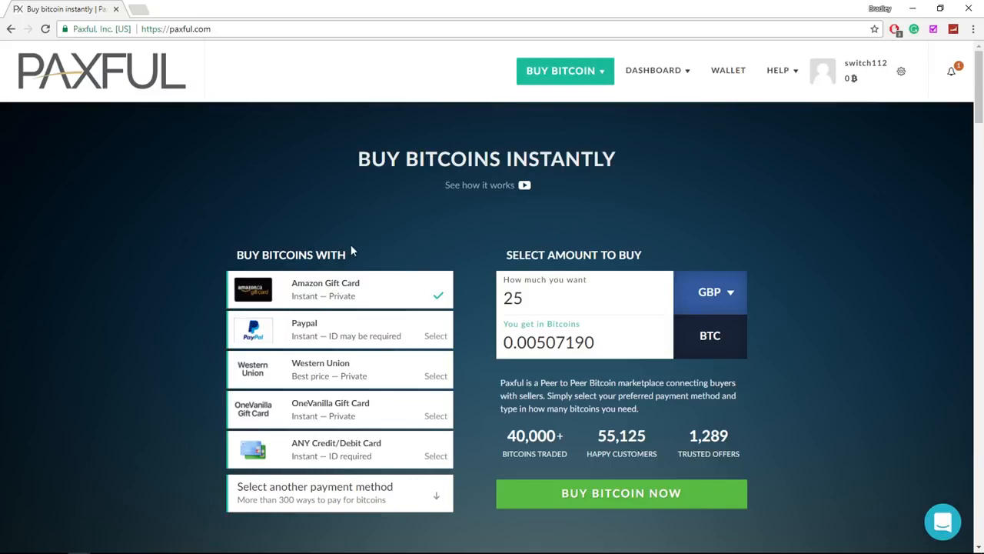
{"action": "mouse_move", "coordinate": [346, 245]}
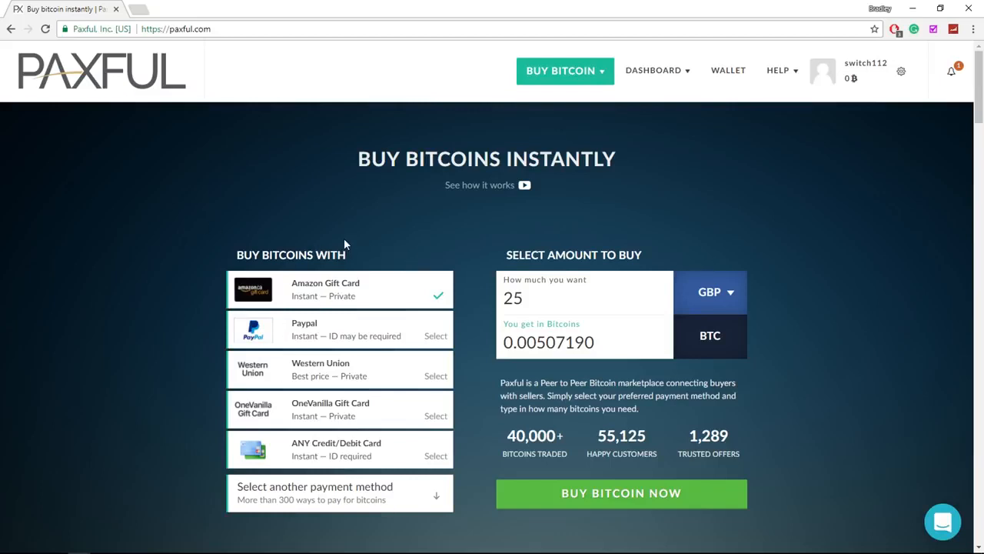
{"action": "mouse_move", "coordinate": [867, 70]}
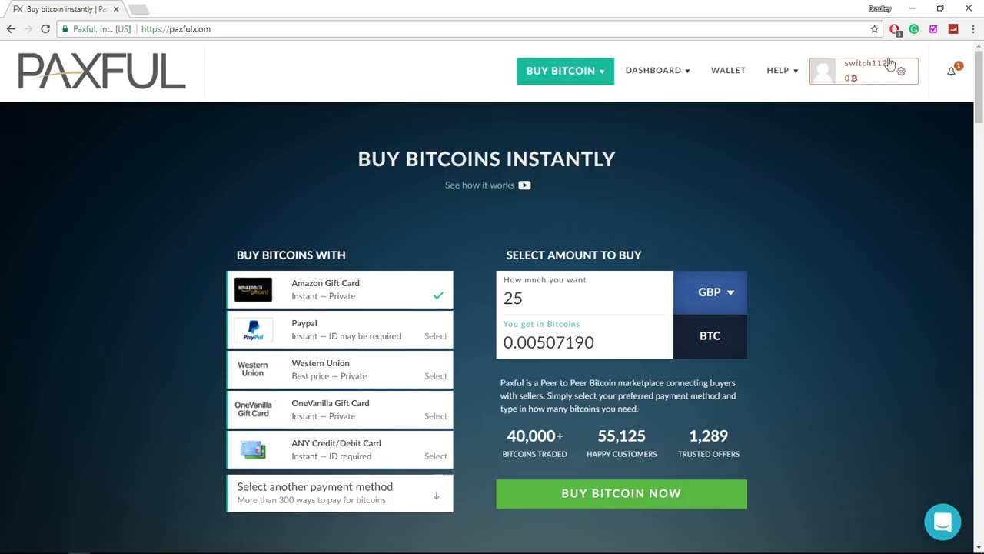
{"action": "mouse_move", "coordinate": [911, 136]}
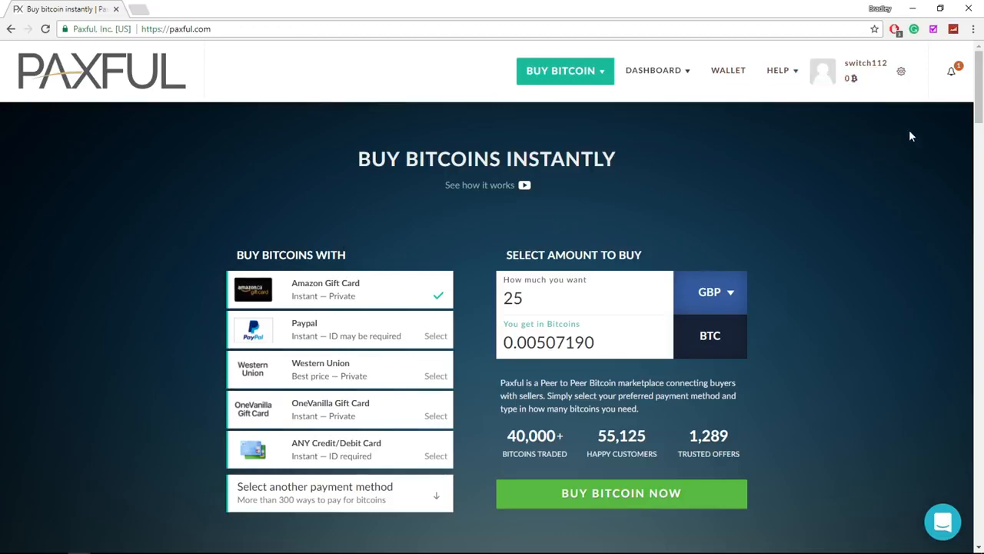
{"action": "mouse_move", "coordinate": [740, 155]}
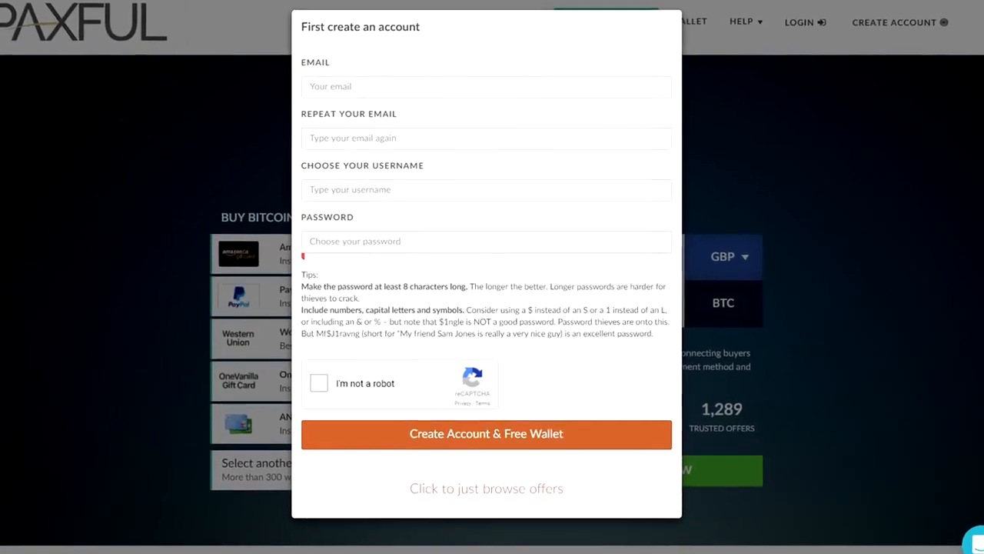
Visit account settings, return home, and show the buy, sell and create-offer options
{"action": "left_click", "coordinate": [485, 433]}
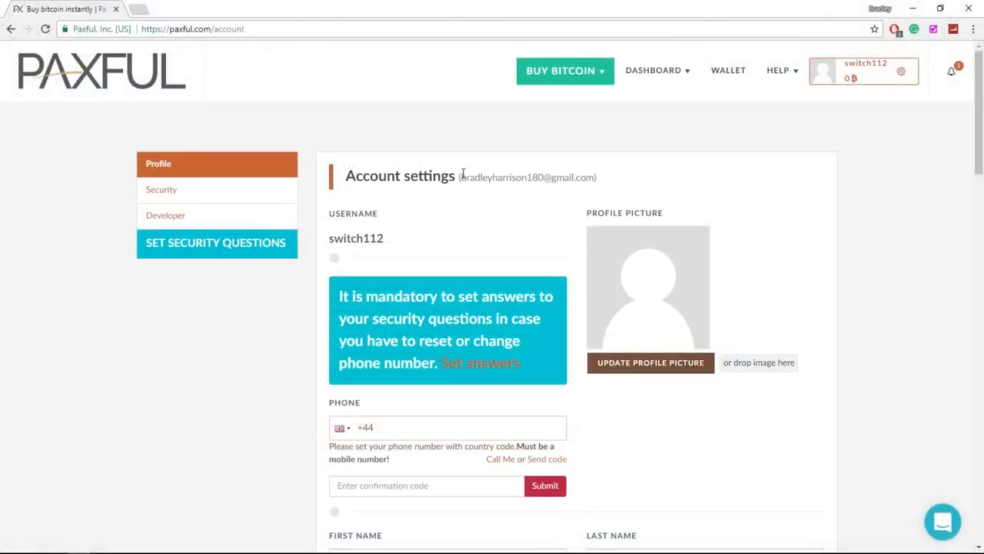
{"action": "mouse_move", "coordinate": [371, 171]}
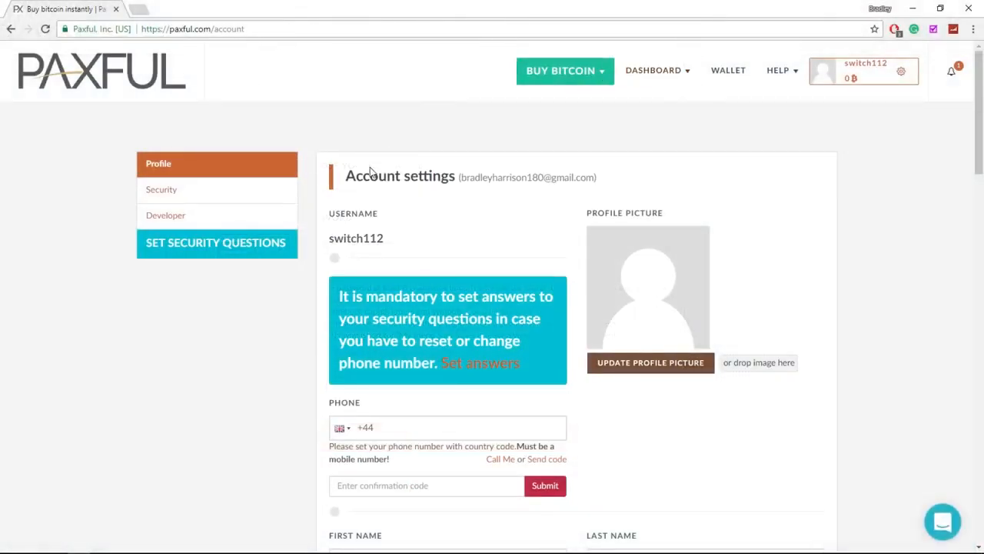
{"action": "mouse_move", "coordinate": [591, 176]}
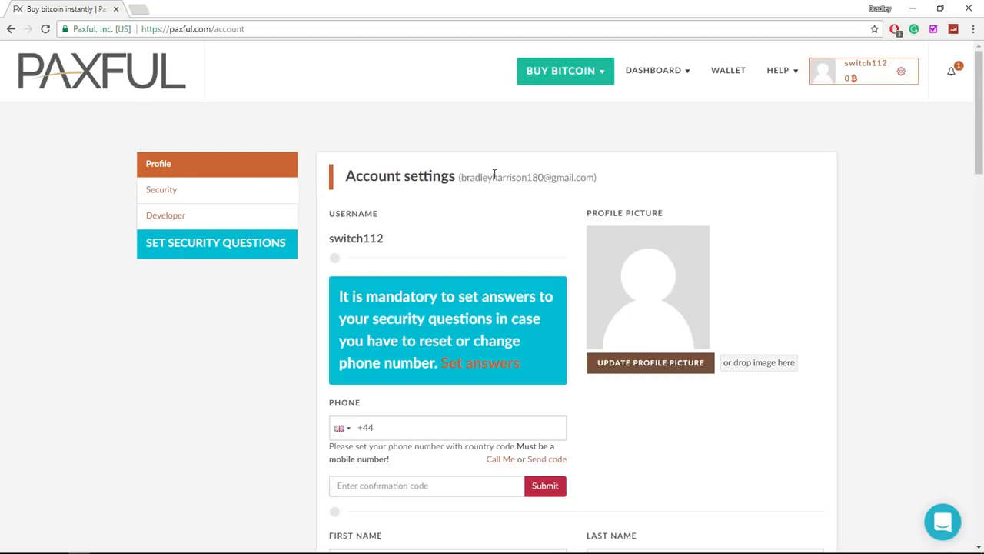
{"action": "mouse_move", "coordinate": [126, 97]}
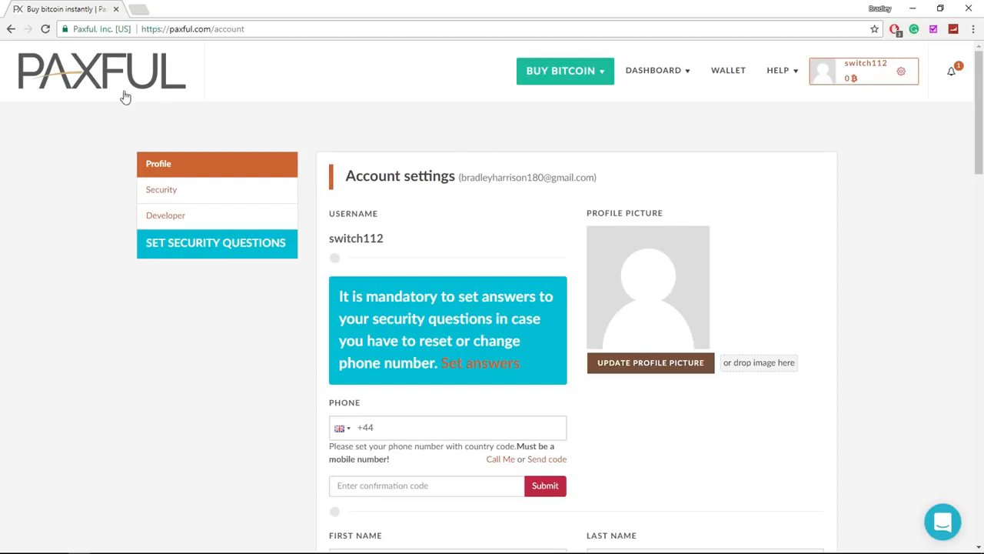
{"action": "left_click", "coordinate": [100, 71]}
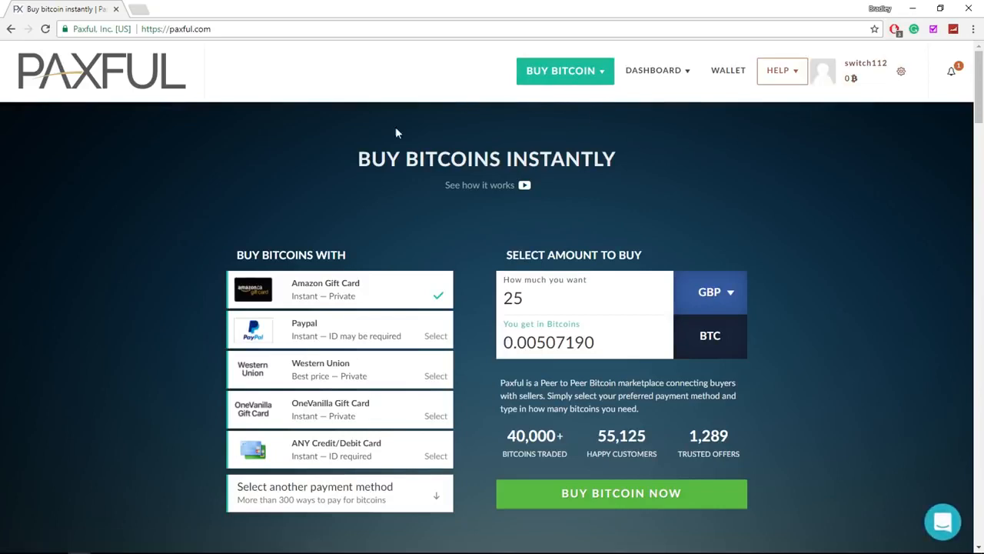
{"action": "mouse_move", "coordinate": [438, 203]}
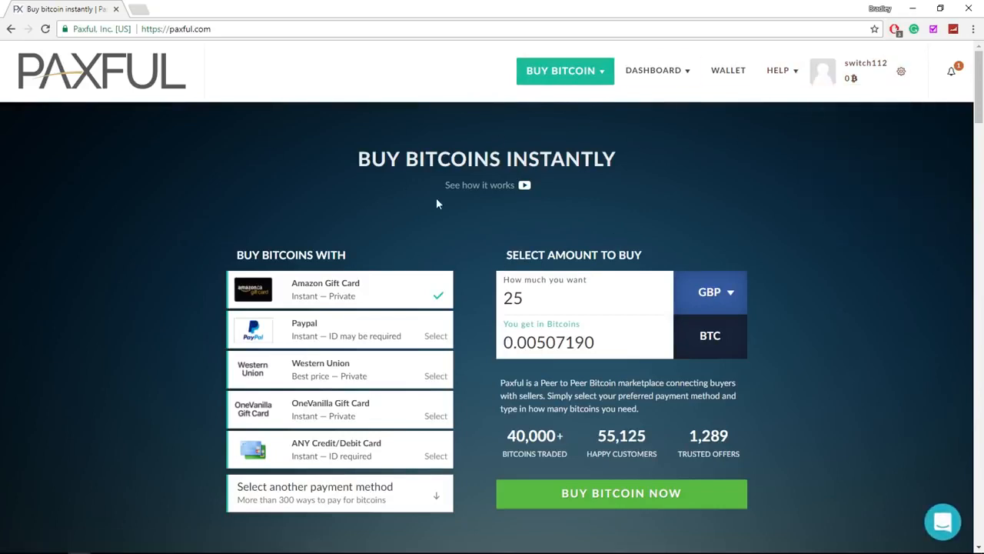
{"action": "mouse_move", "coordinate": [657, 70]}
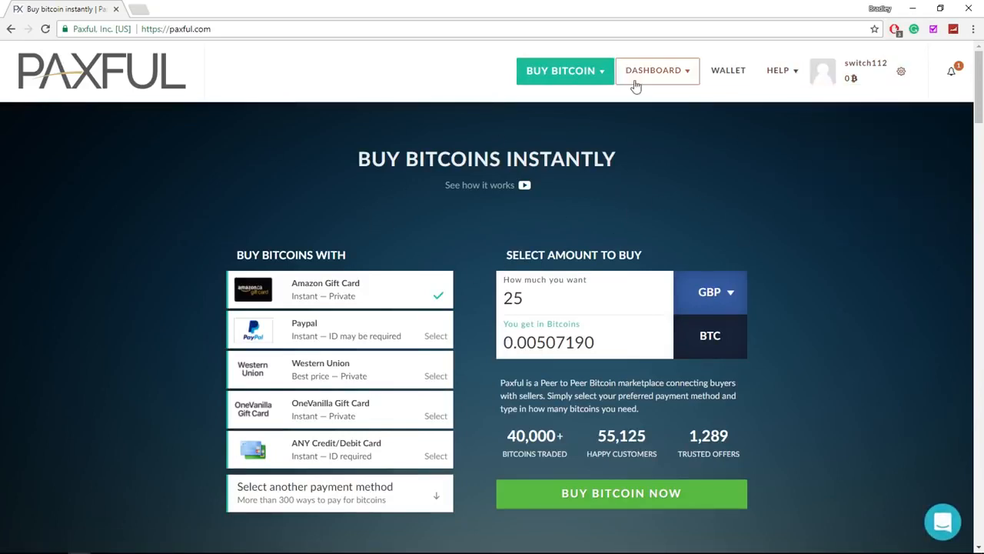
{"action": "mouse_move", "coordinate": [355, 193]}
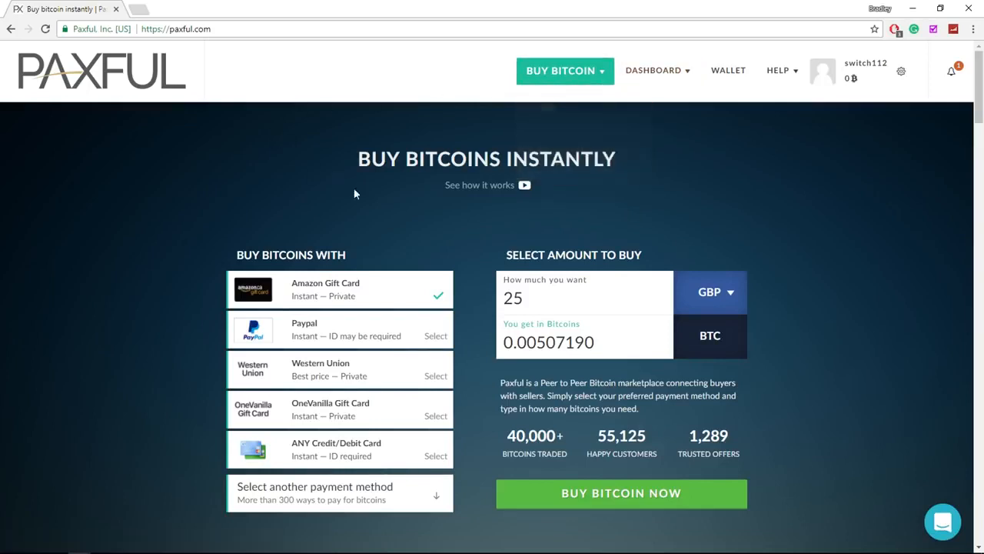
{"action": "left_click", "coordinate": [565, 70]}
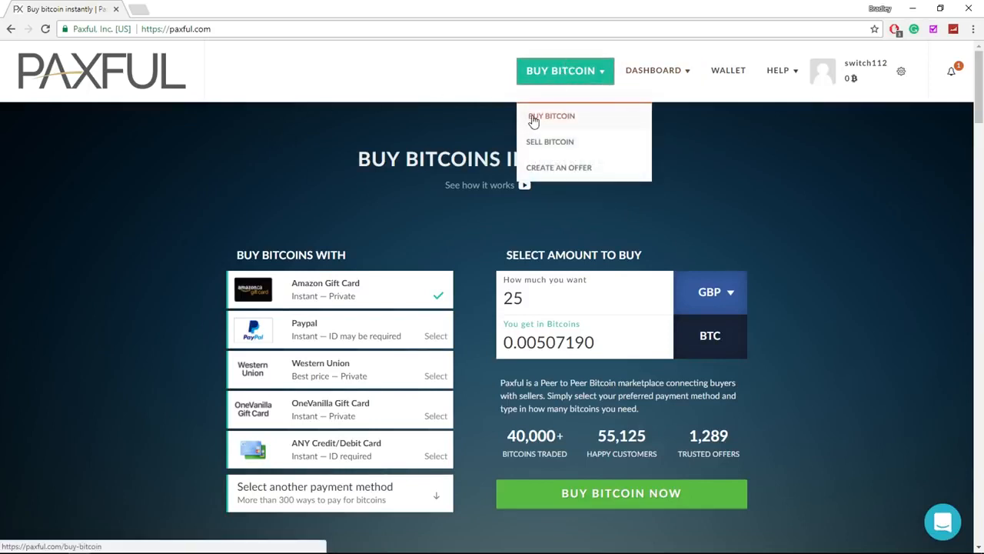
Set the bitcoin offer search to 10 GBP (British Pound) paid via PayPal
{"action": "left_click", "coordinate": [551, 115]}
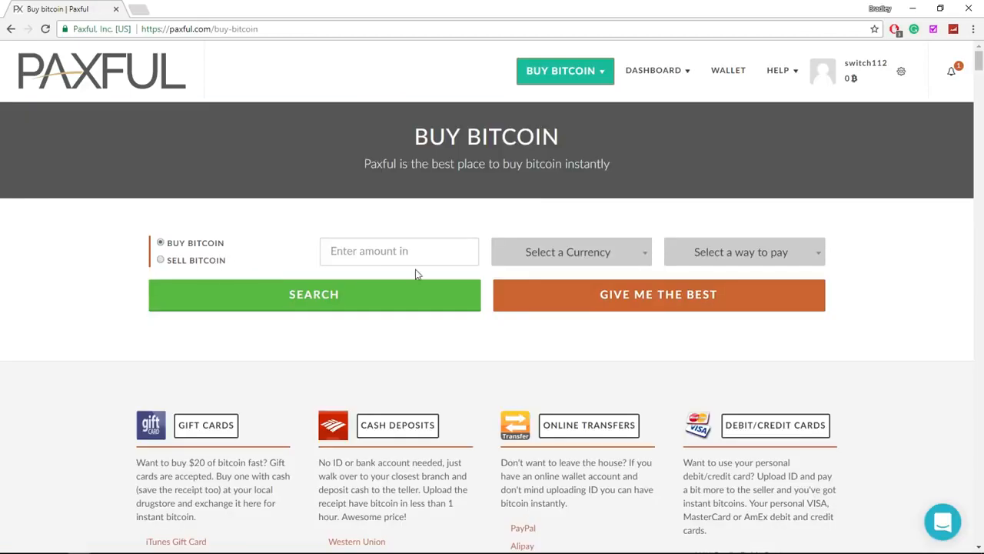
{"action": "mouse_move", "coordinate": [178, 246]}
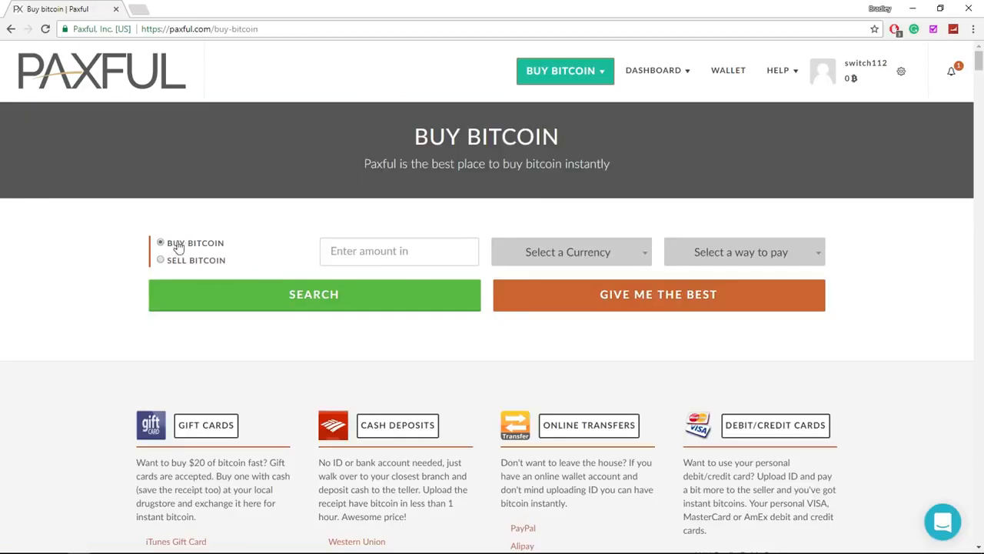
{"action": "mouse_move", "coordinate": [407, 254]}
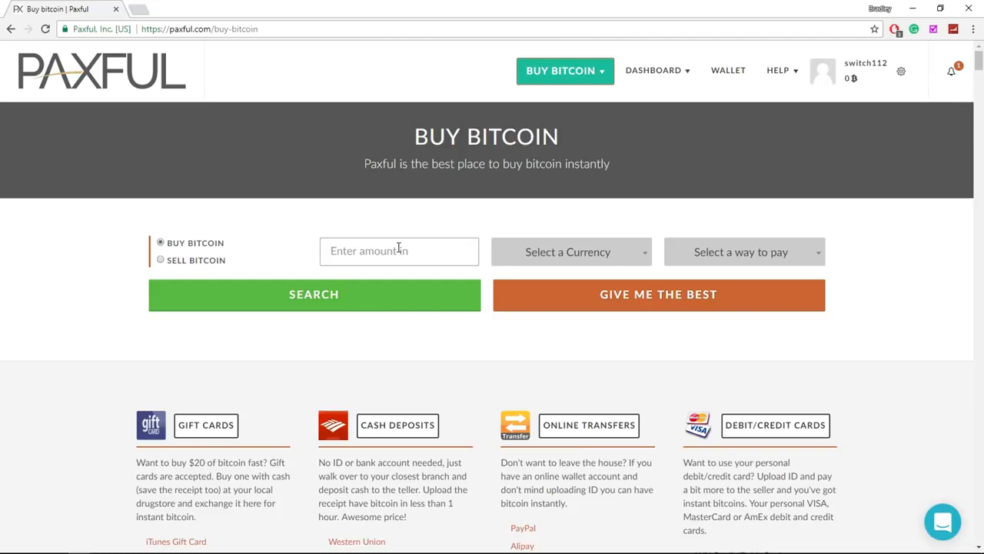
{"action": "left_click", "coordinate": [571, 251]}
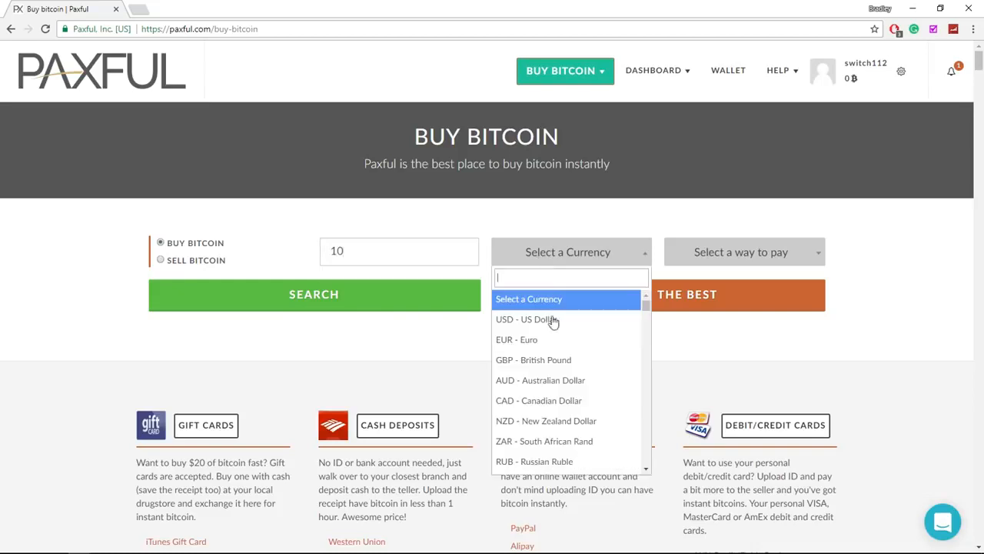
{"action": "left_click", "coordinate": [533, 359]}
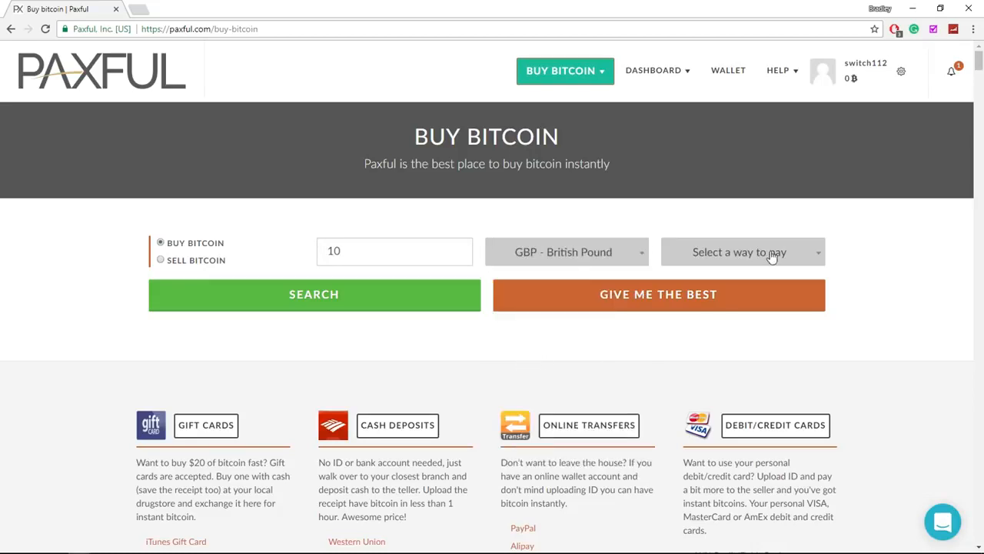
{"action": "left_click", "coordinate": [740, 251]}
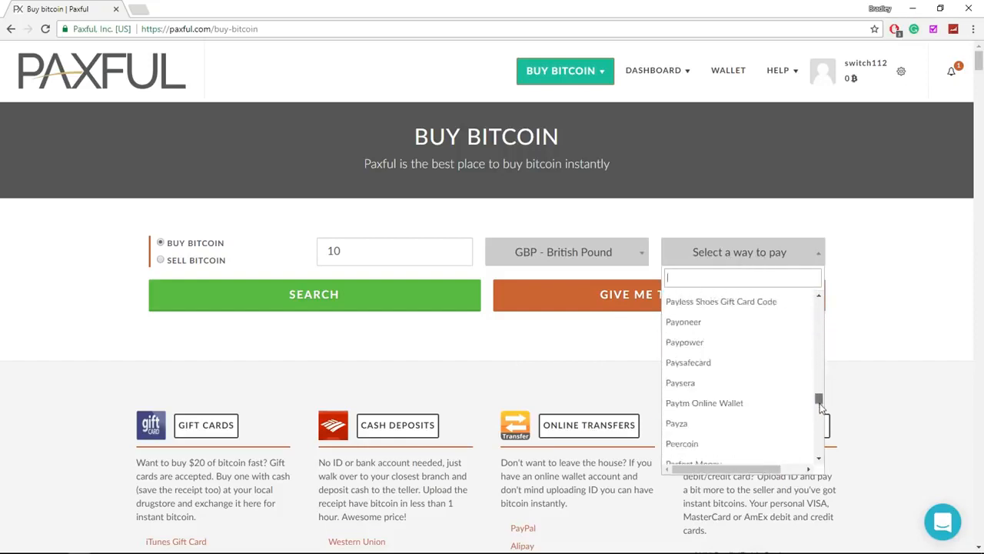
{"action": "scroll", "scroll_direction": "up", "scroll_amount": 3}
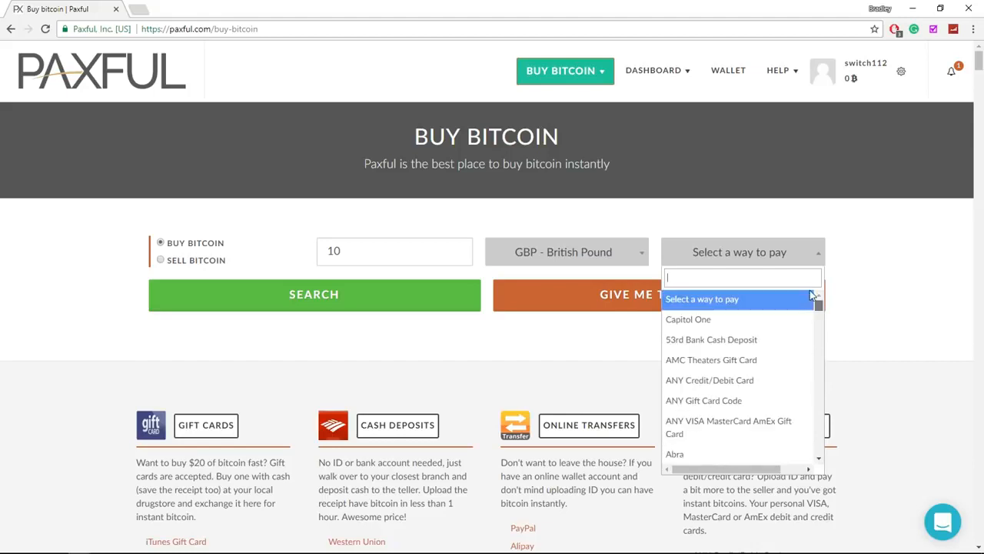
{"action": "type", "text": "paypal"}
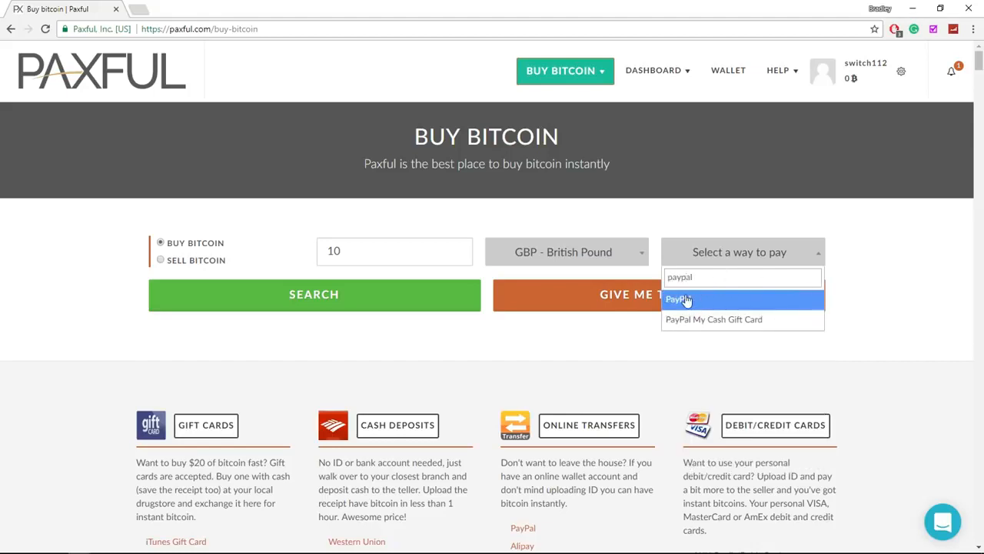
{"action": "left_click", "coordinate": [679, 298]}
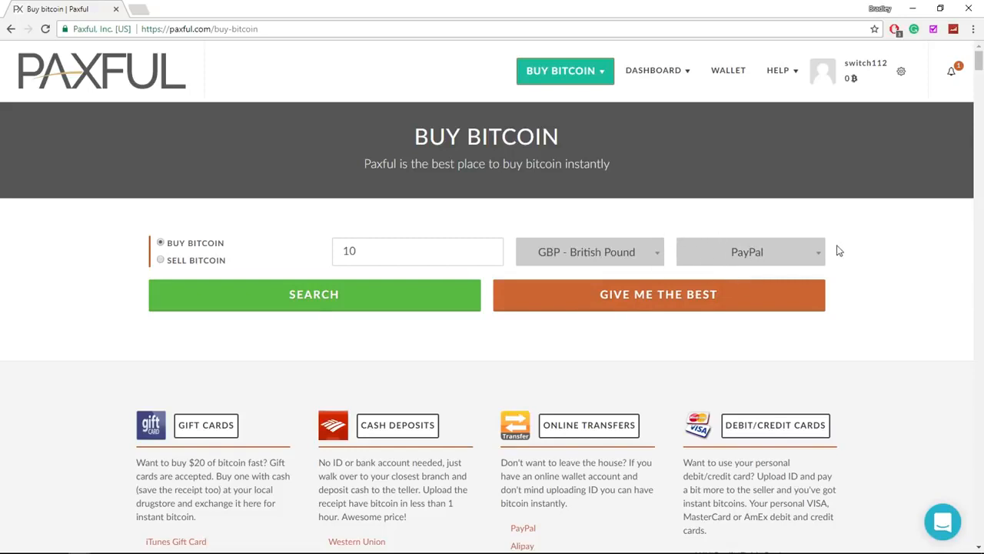
{"action": "mouse_move", "coordinate": [653, 257]}
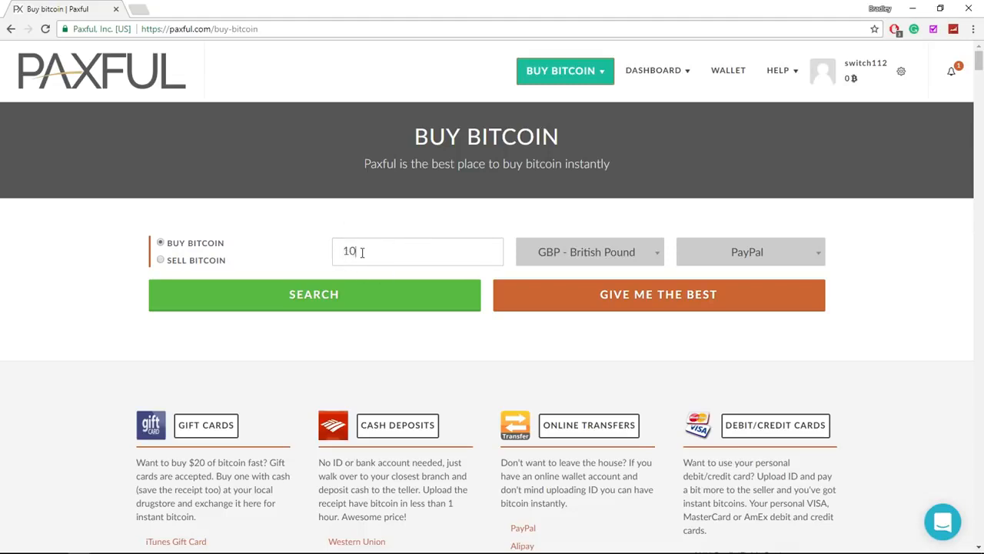
{"action": "mouse_move", "coordinate": [758, 250]}
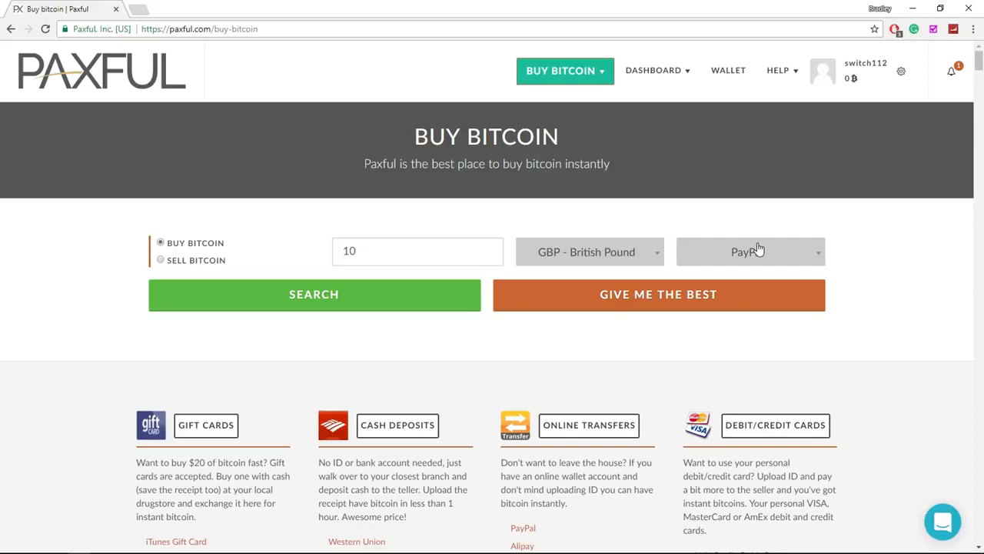
{"action": "mouse_move", "coordinate": [757, 250]}
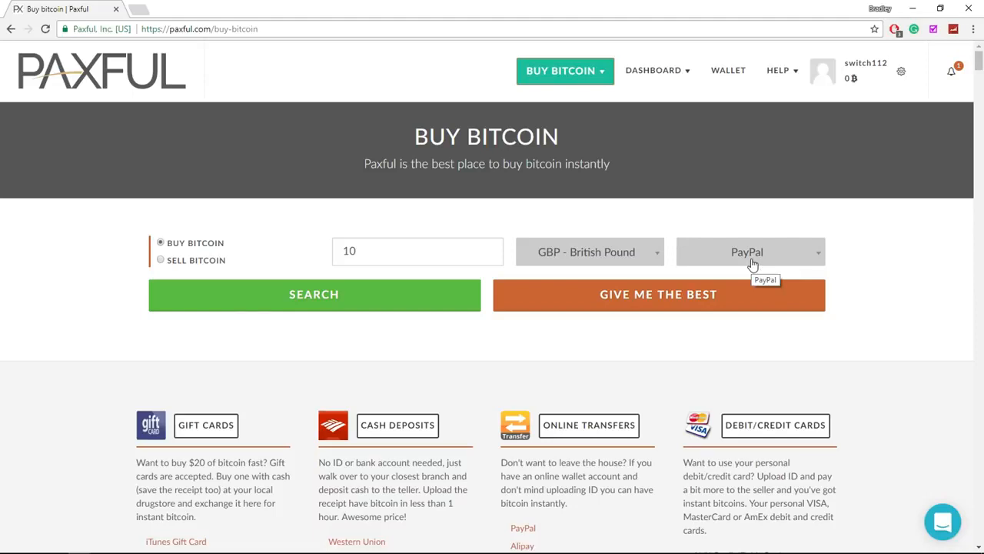
{"action": "mouse_move", "coordinate": [745, 271]}
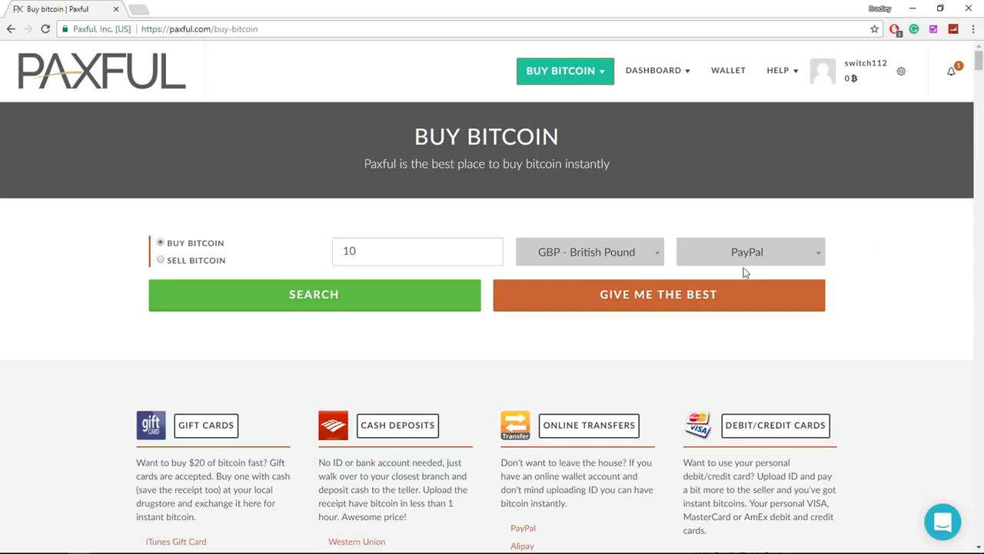
{"action": "mouse_move", "coordinate": [669, 182]}
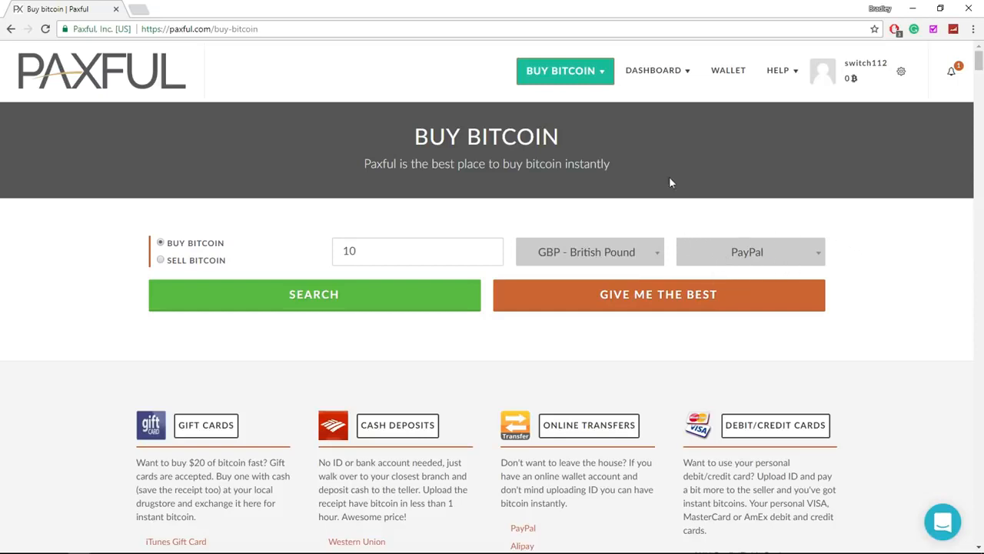
{"action": "mouse_move", "coordinate": [690, 294]}
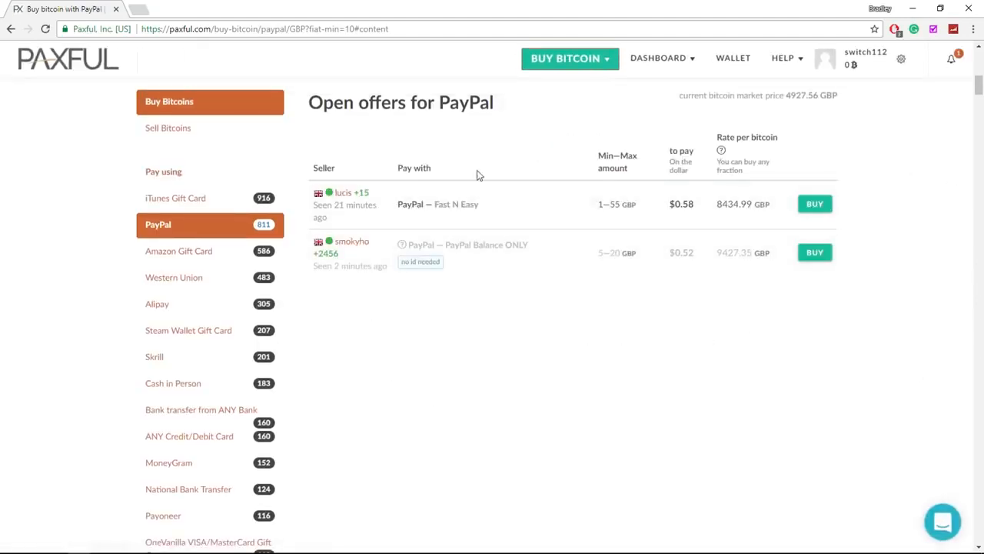
{"action": "mouse_move", "coordinate": [459, 286]}
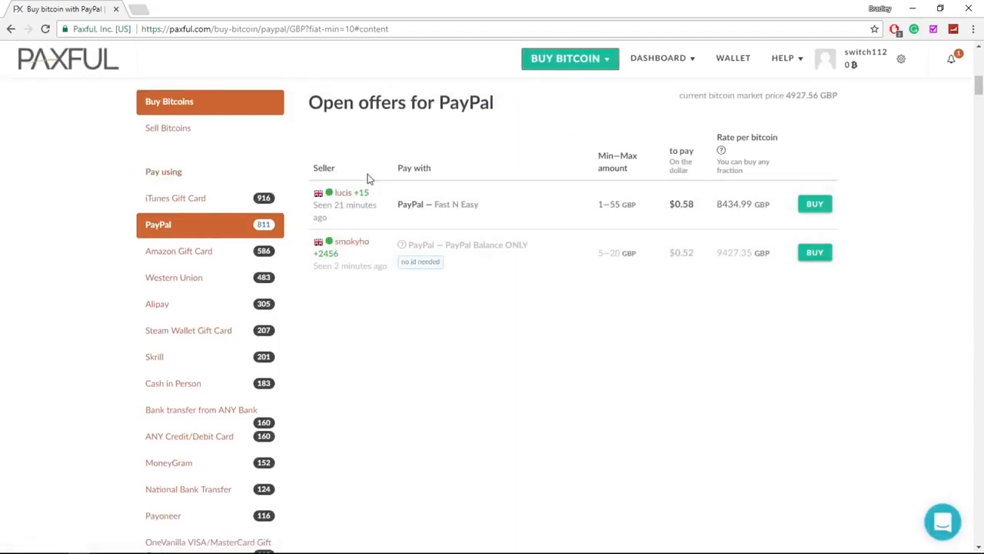
{"action": "mouse_move", "coordinate": [516, 358]}
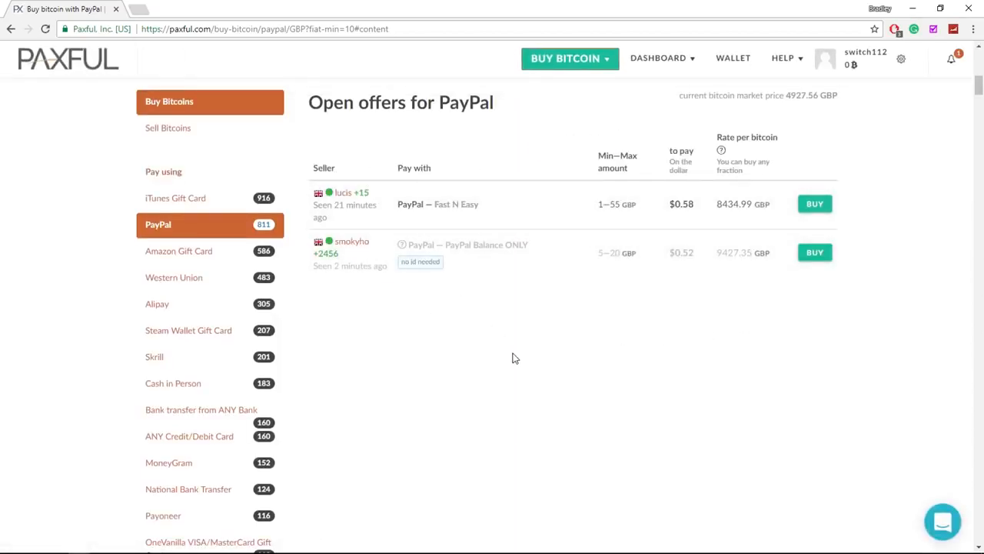
{"action": "mouse_move", "coordinate": [706, 218]}
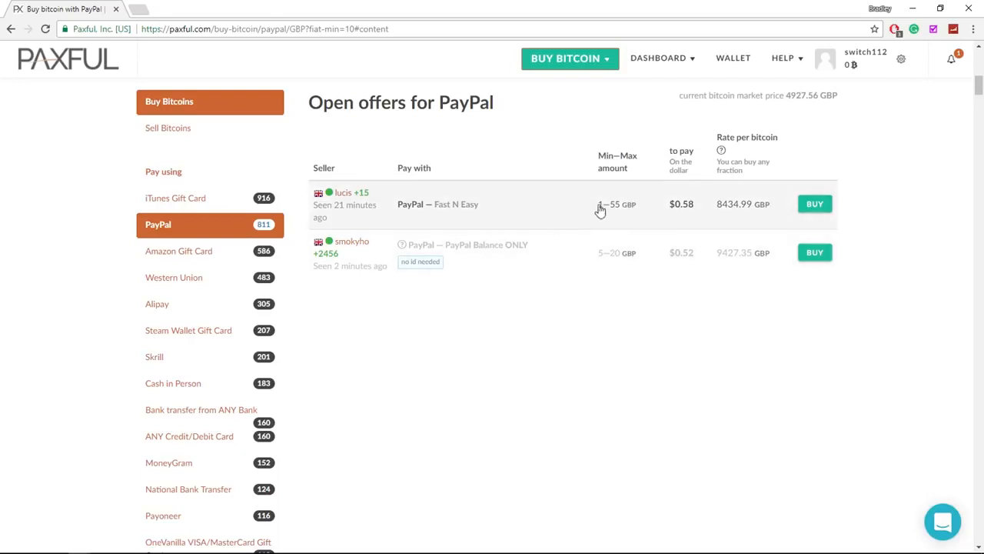
{"action": "mouse_move", "coordinate": [364, 244]}
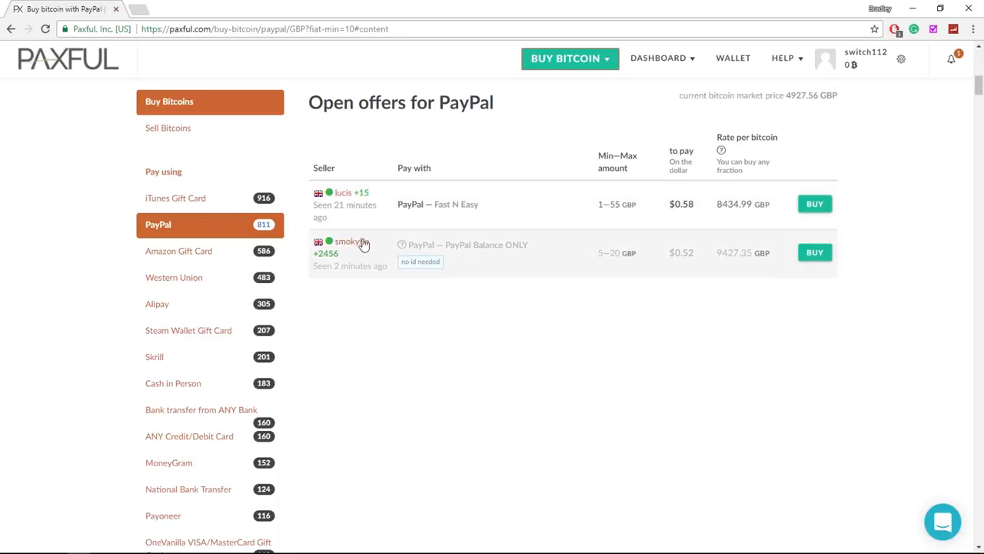
{"action": "mouse_move", "coordinate": [283, 236]}
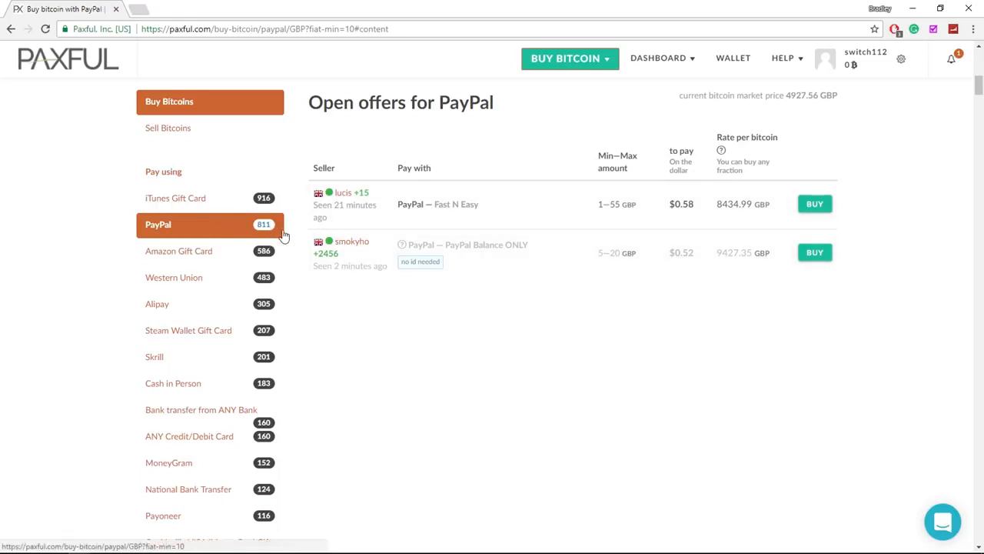
{"action": "mouse_move", "coordinate": [673, 326]}
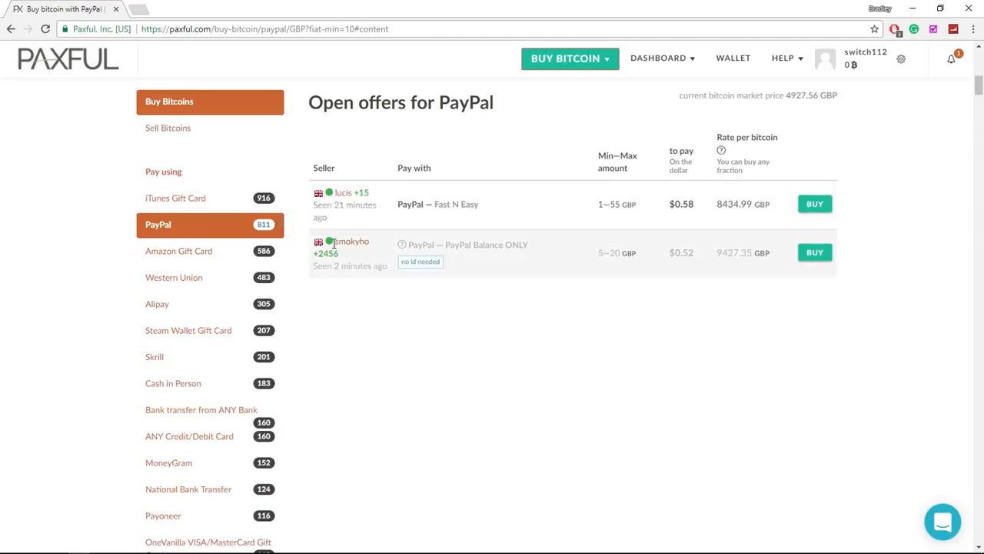
{"action": "mouse_move", "coordinate": [375, 210]}
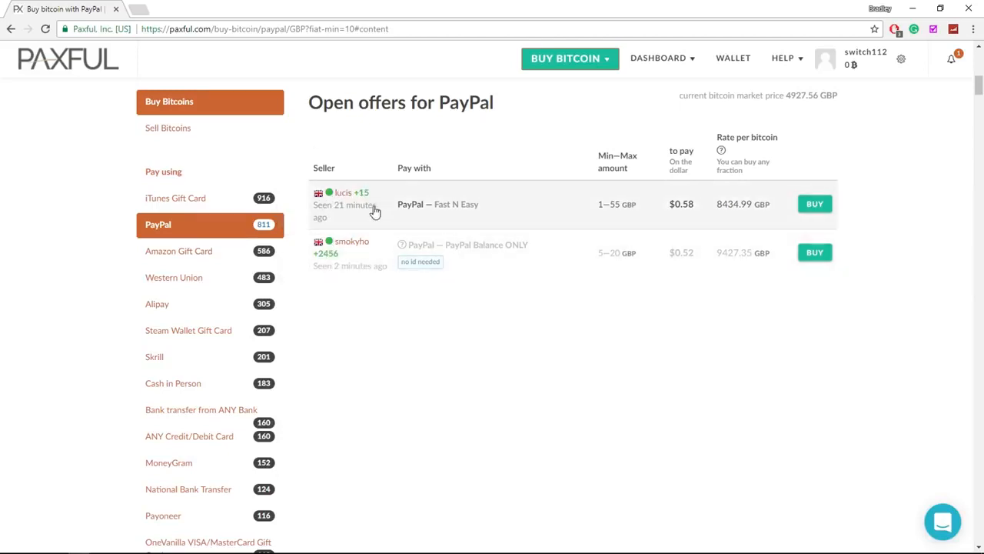
{"action": "mouse_move", "coordinate": [670, 168]}
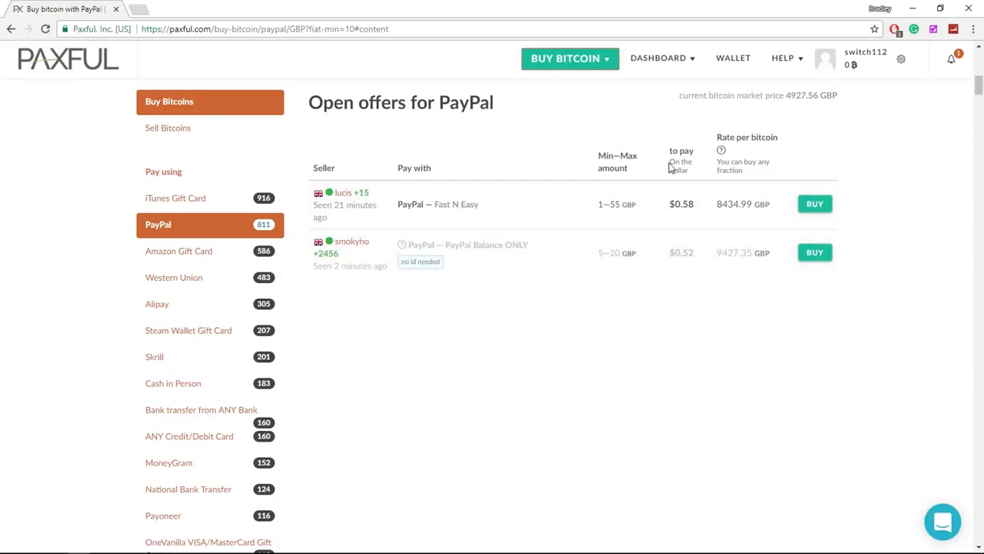
{"action": "mouse_move", "coordinate": [392, 262]}
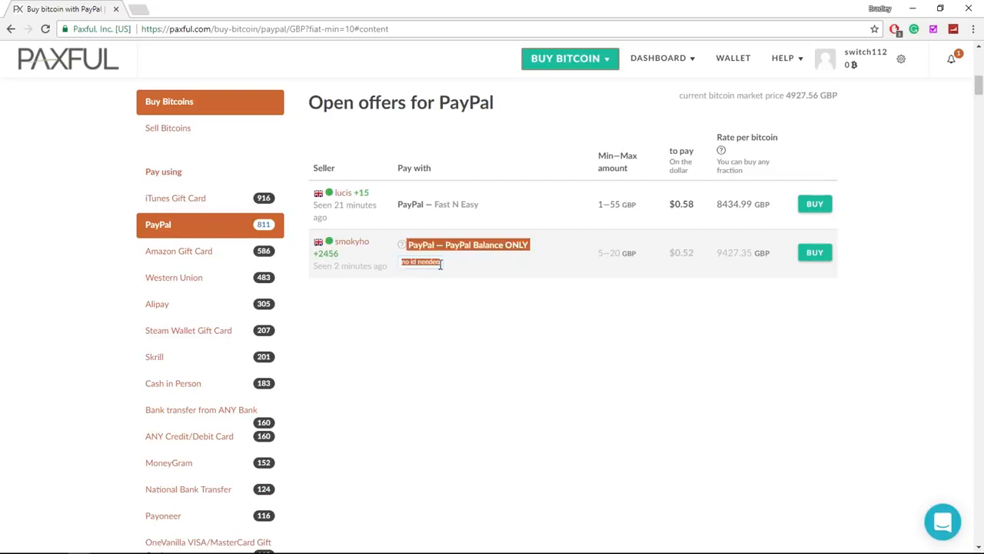
{"action": "mouse_move", "coordinate": [684, 231]}
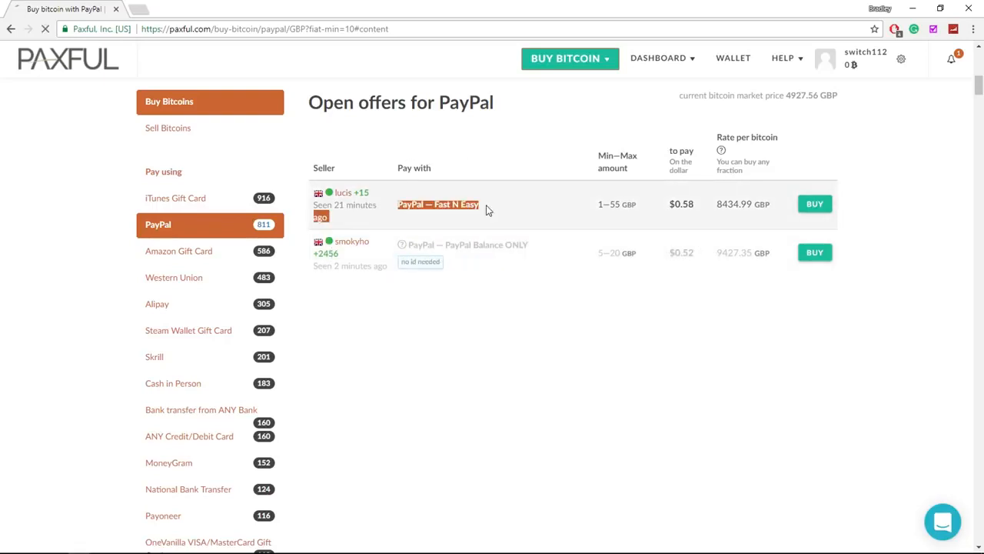
{"action": "mouse_move", "coordinate": [659, 212]}
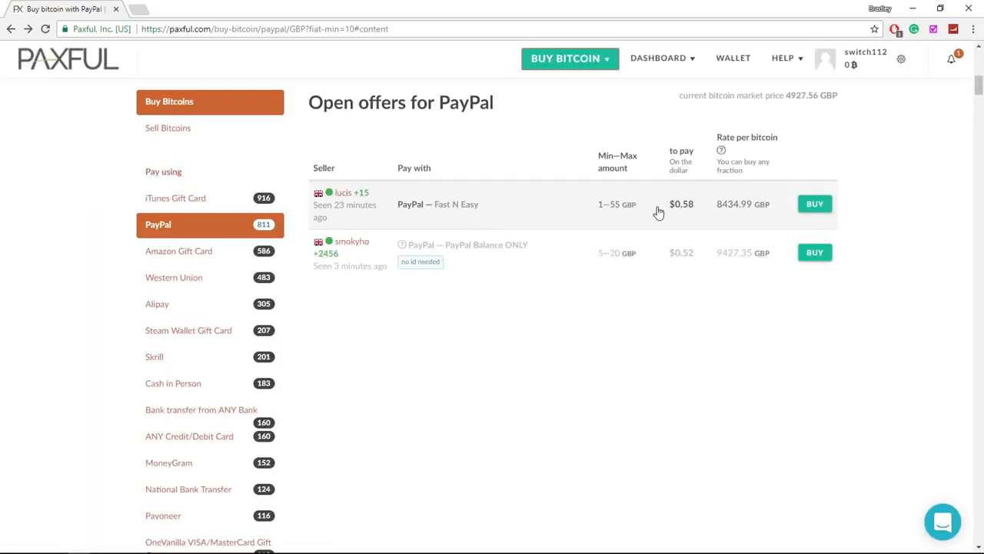
Open a PayPal offer in a new tab and view lucis's Fast N Easy offer
{"action": "right_click", "coordinate": [658, 212]}
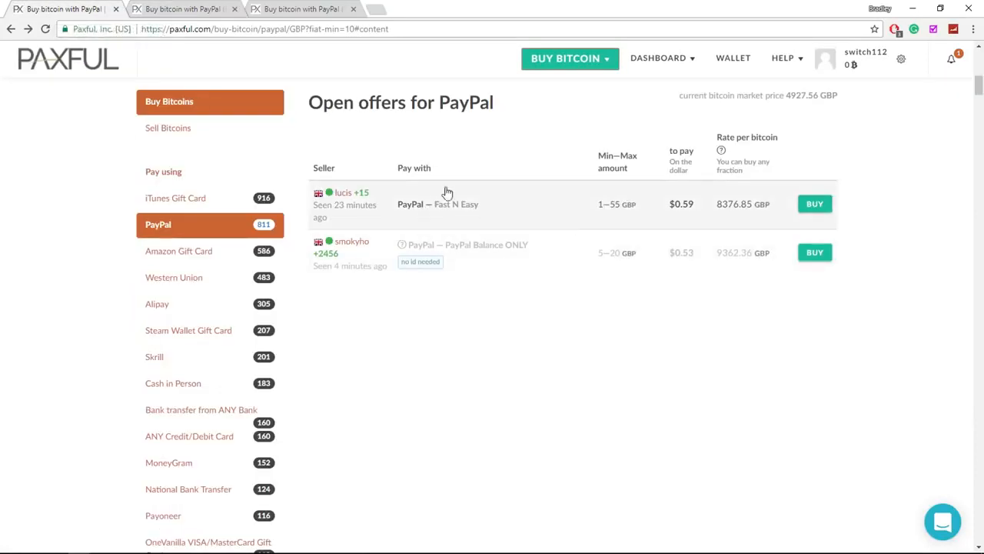
{"action": "mouse_move", "coordinate": [137, 89]}
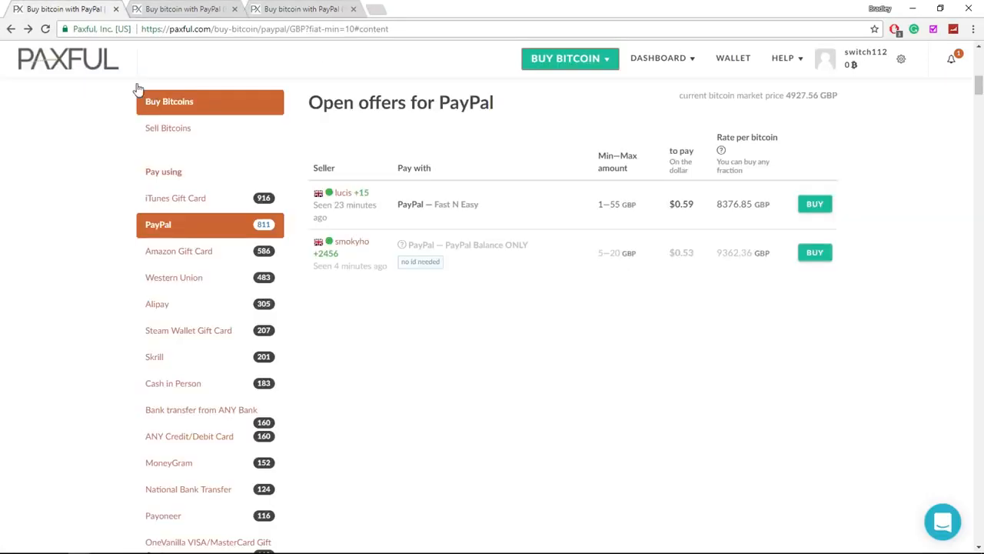
{"action": "left_click", "coordinate": [814, 203]}
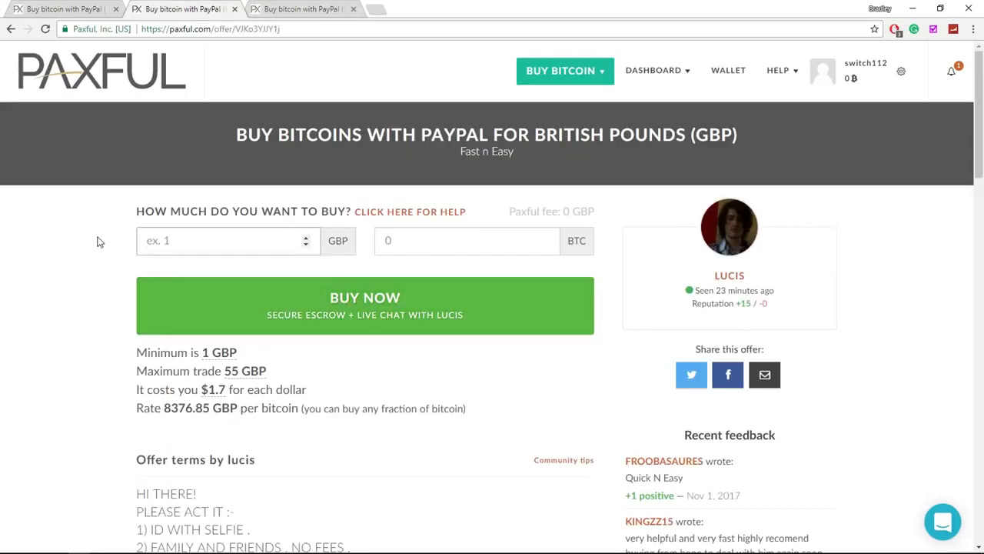
Enter 10 GBP on Fast n Easy and compare the other offer's 0.00106811 BTC
{"action": "type", "text": "10"}
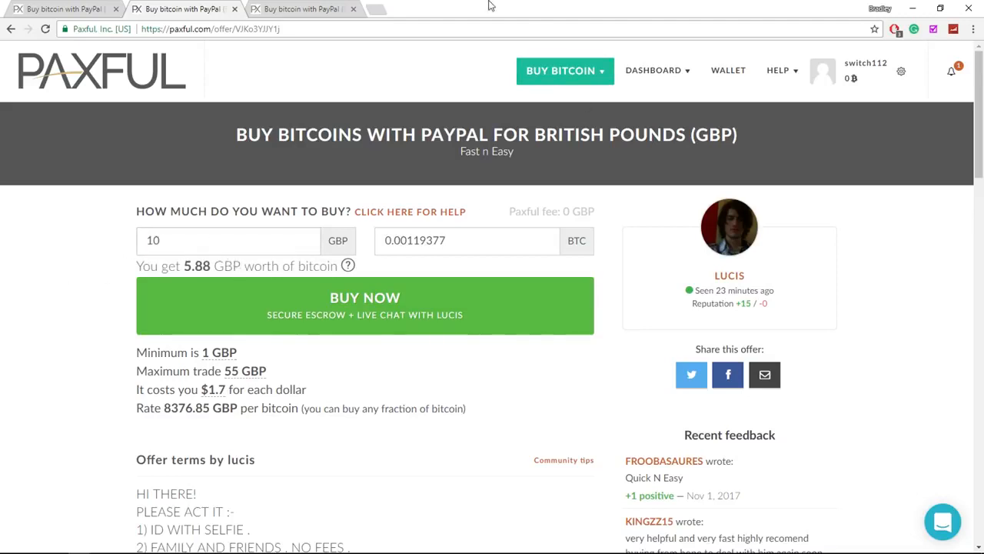
{"action": "left_click", "coordinate": [300, 8]}
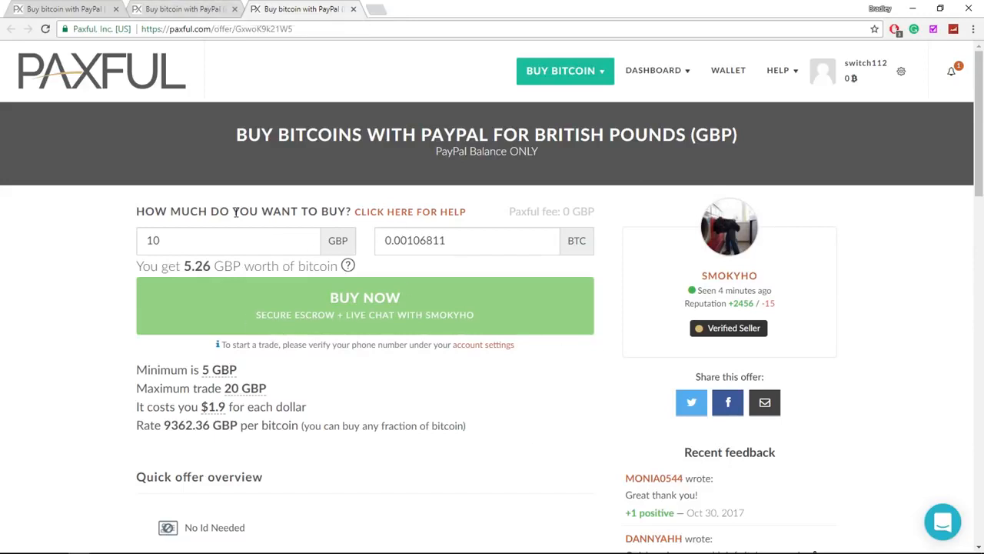
{"action": "mouse_move", "coordinate": [181, 265]}
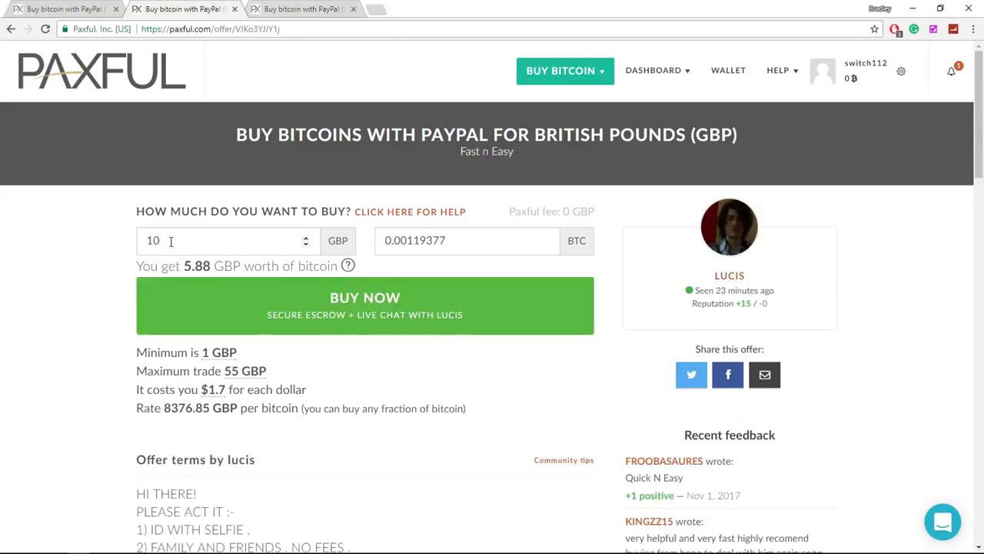
{"action": "scroll", "scroll_direction": "down", "scroll_amount": 3}
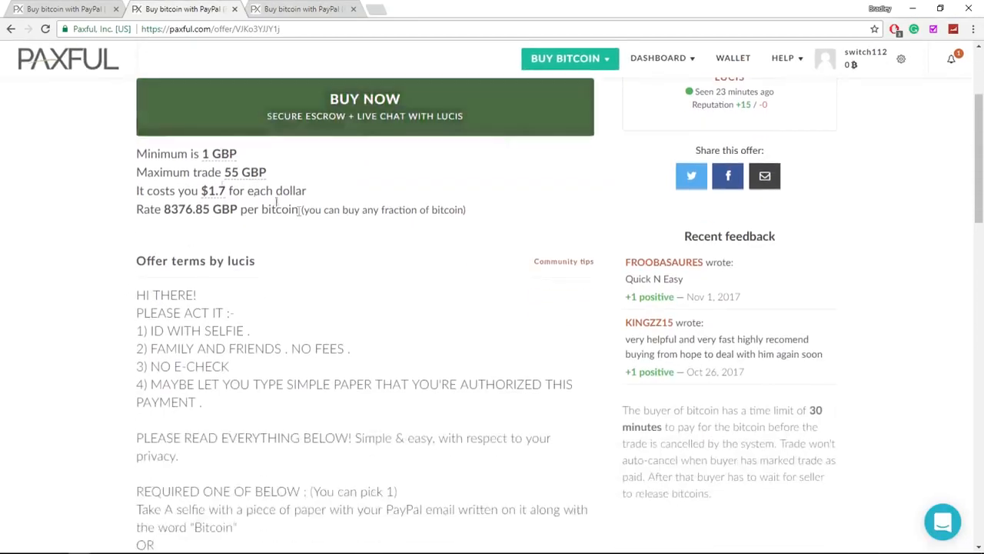
{"action": "scroll", "scroll_direction": "down", "scroll_amount": 3}
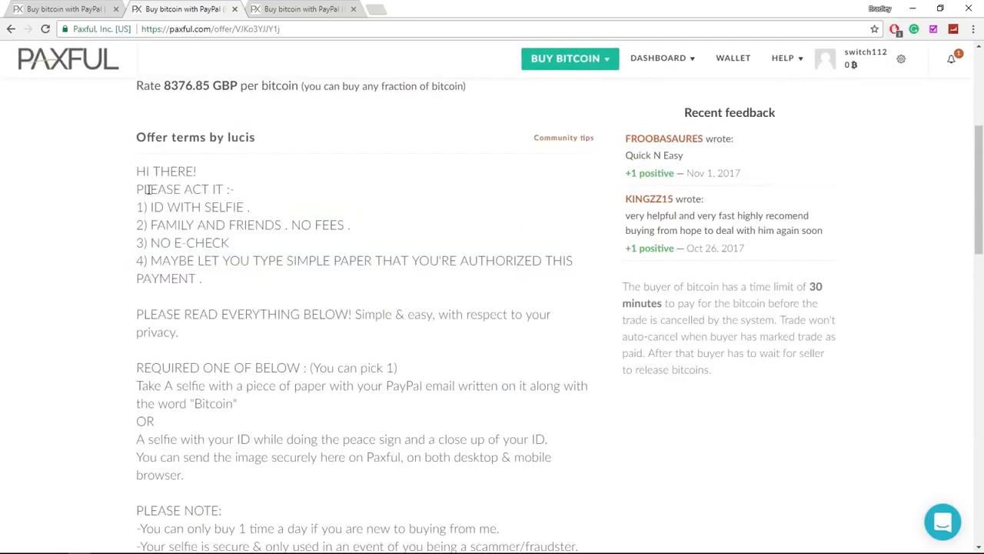
{"action": "scroll", "scroll_direction": "down", "scroll_amount": 3}
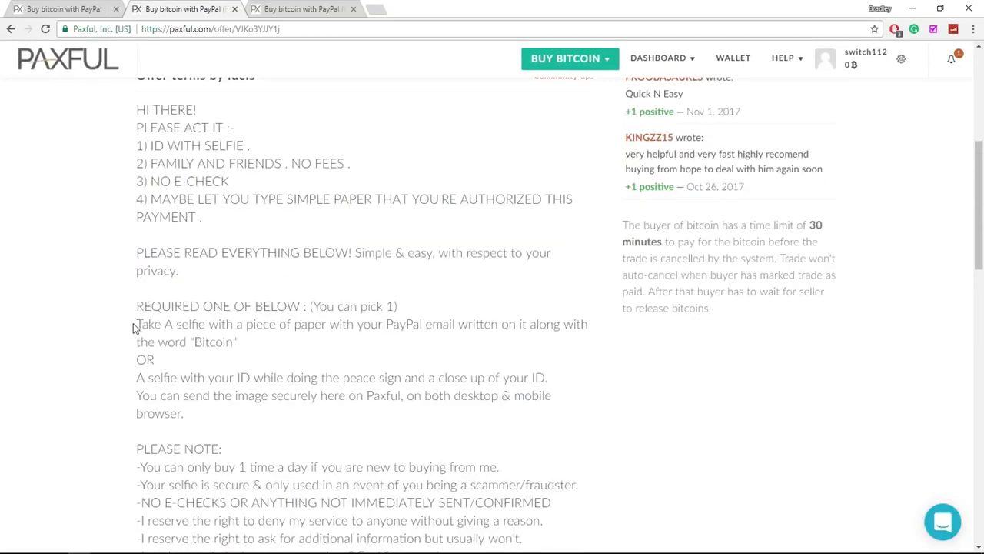
{"action": "left_click_drag", "start_coordinate": [136, 323], "coordinate": [477, 324]}
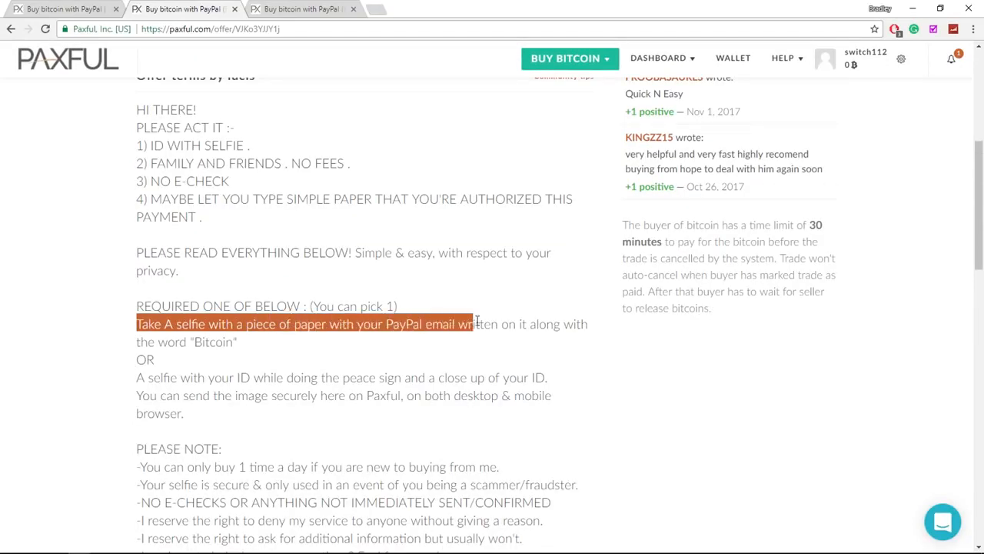
{"action": "left_click", "coordinate": [310, 388]}
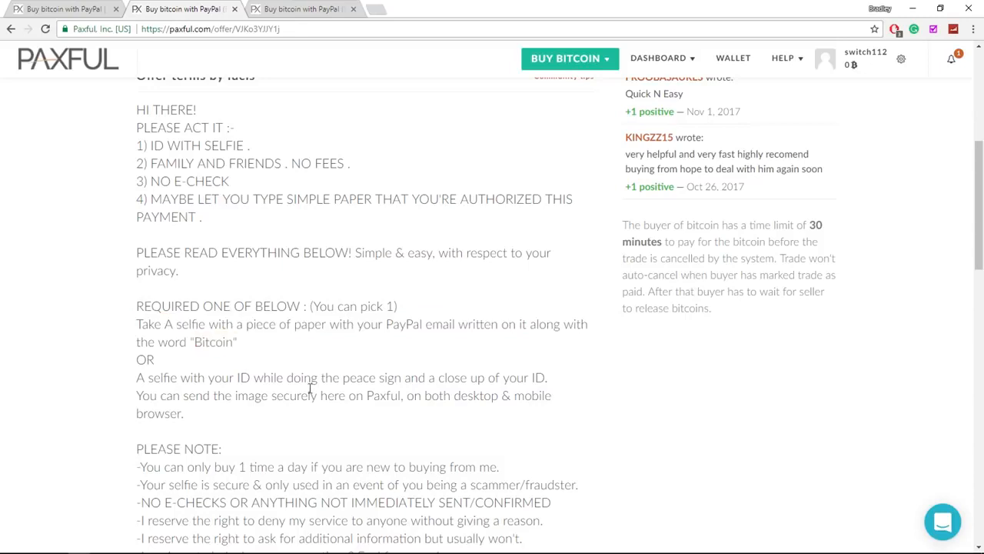
{"action": "scroll", "scroll_direction": "down", "scroll_amount": 3}
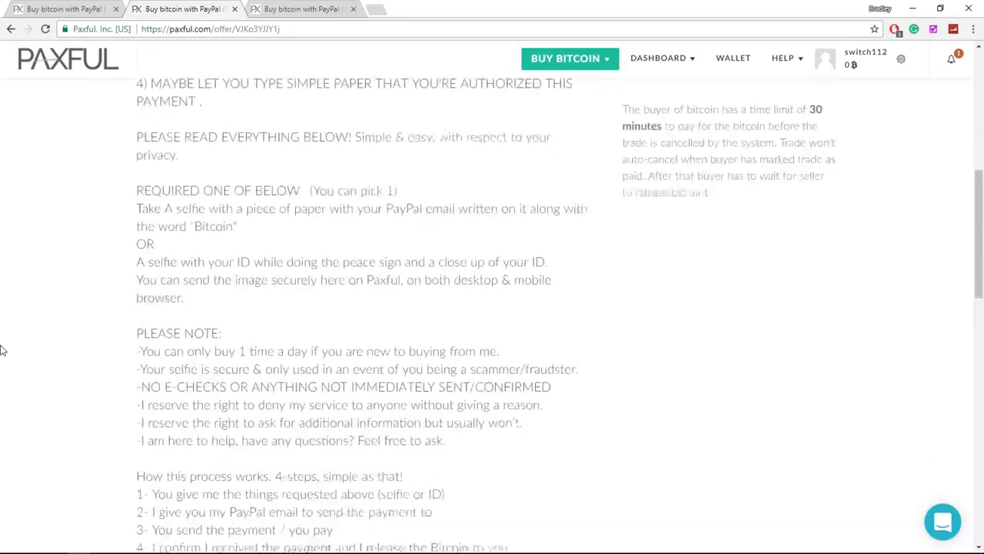
{"action": "scroll", "scroll_direction": "up", "scroll_amount": 3}
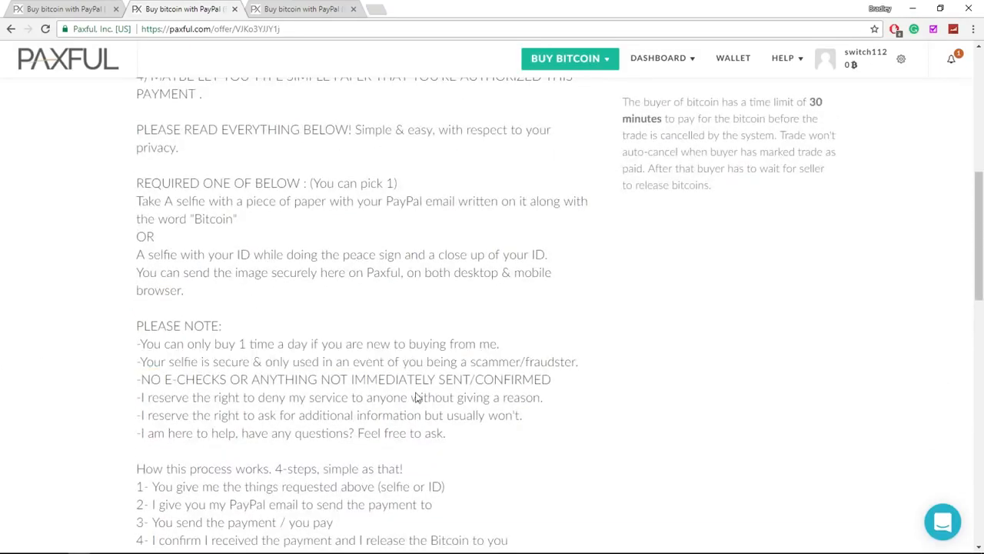
{"action": "scroll", "scroll_direction": "up", "scroll_amount": 3}
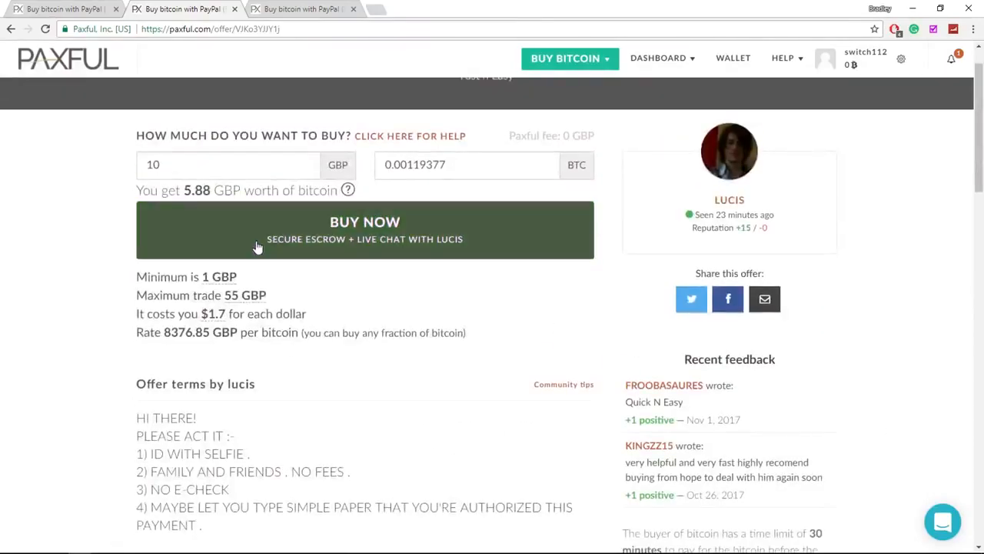
{"action": "left_click", "coordinate": [364, 222]}
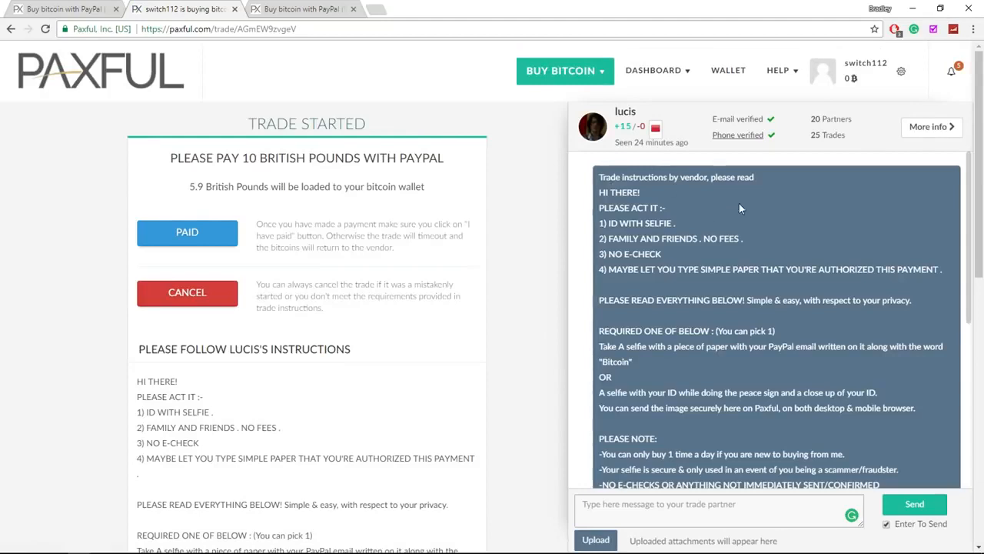
{"action": "mouse_move", "coordinate": [600, 177]}
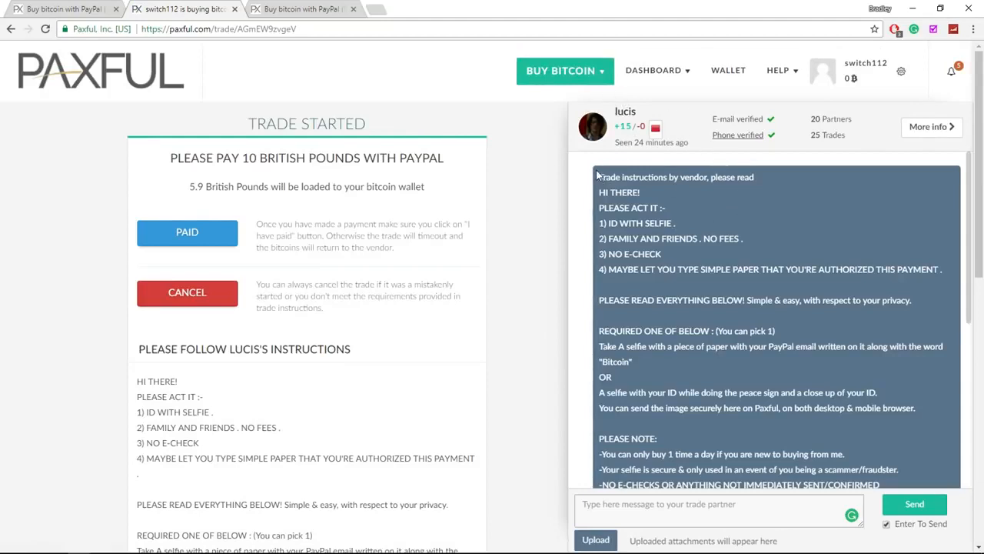
{"action": "scroll", "scroll_direction": "down", "scroll_amount": 3}
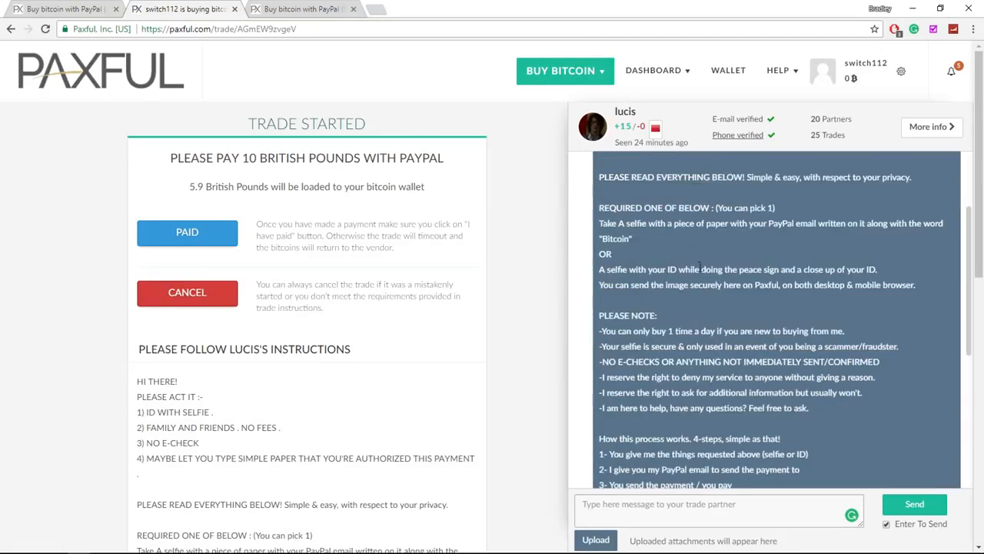
{"action": "scroll", "scroll_direction": "down", "scroll_amount": 3}
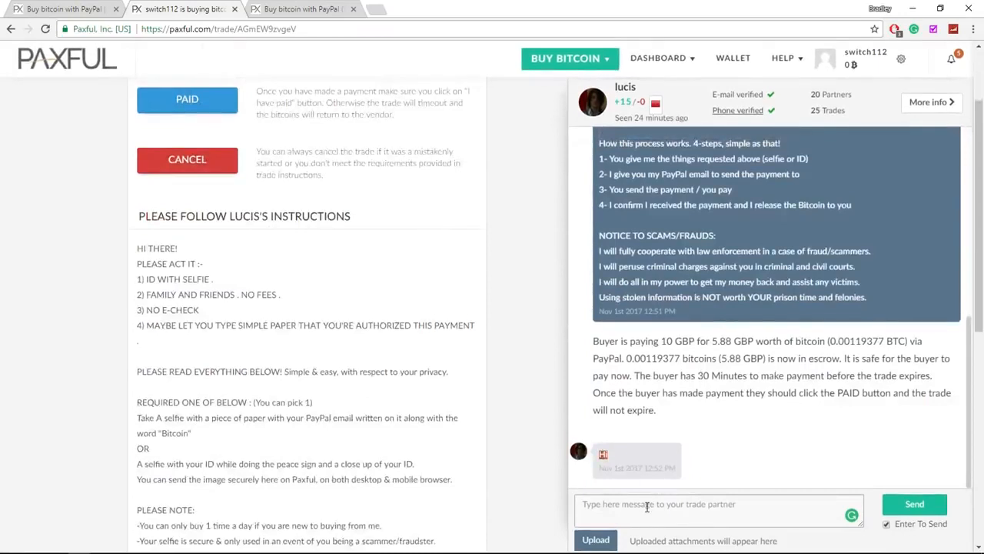
Send the vendor 'Hi can I choose the selfie with email option?' in the chat
{"action": "type", "text": "Hi can i"}
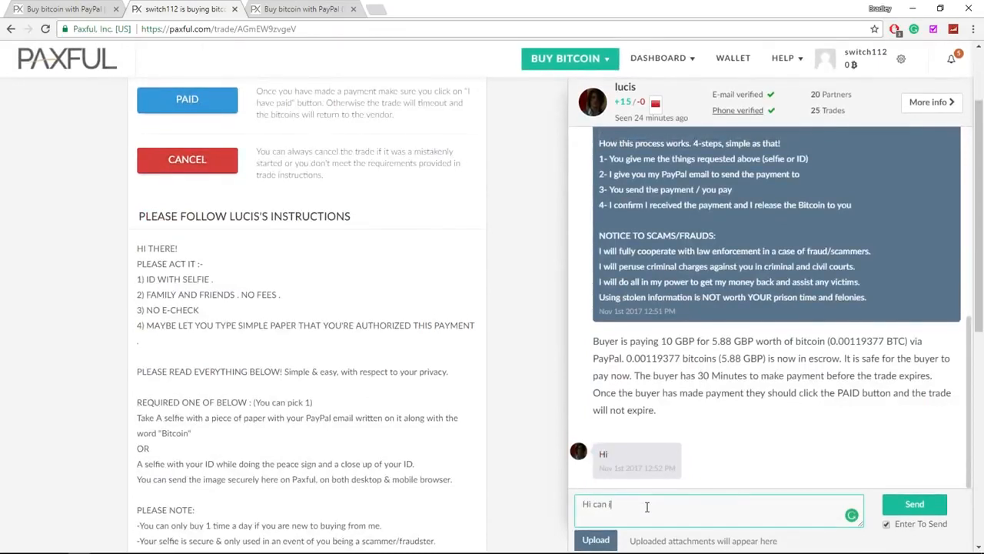
{"action": "left_click", "coordinate": [914, 503]}
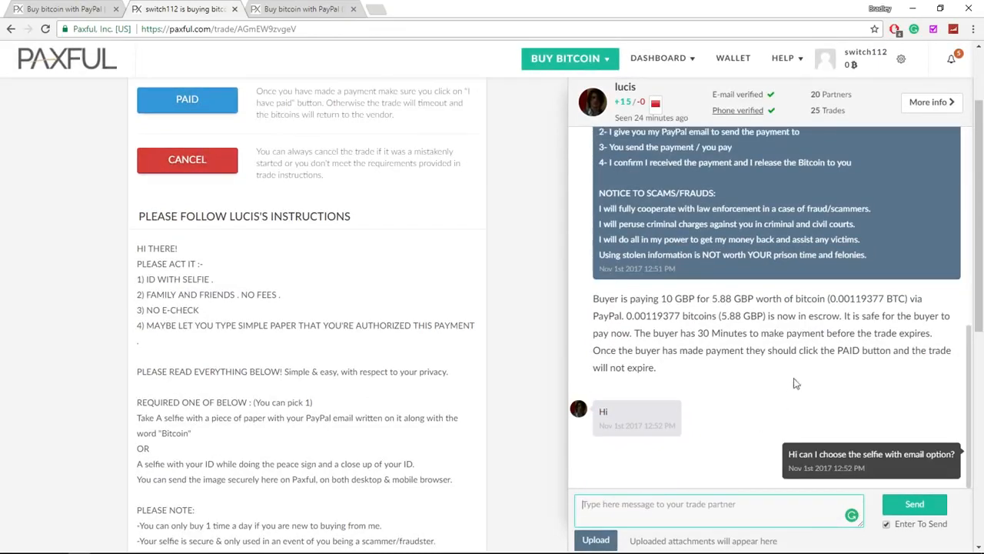
{"action": "mouse_move", "coordinate": [975, 373]}
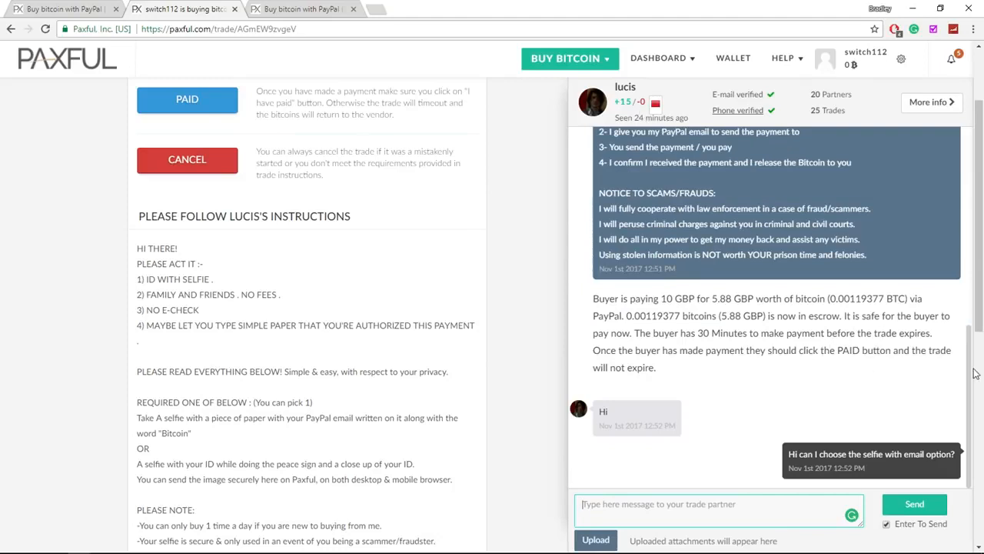
{"action": "scroll", "scroll_direction": "down", "scroll_amount": 3}
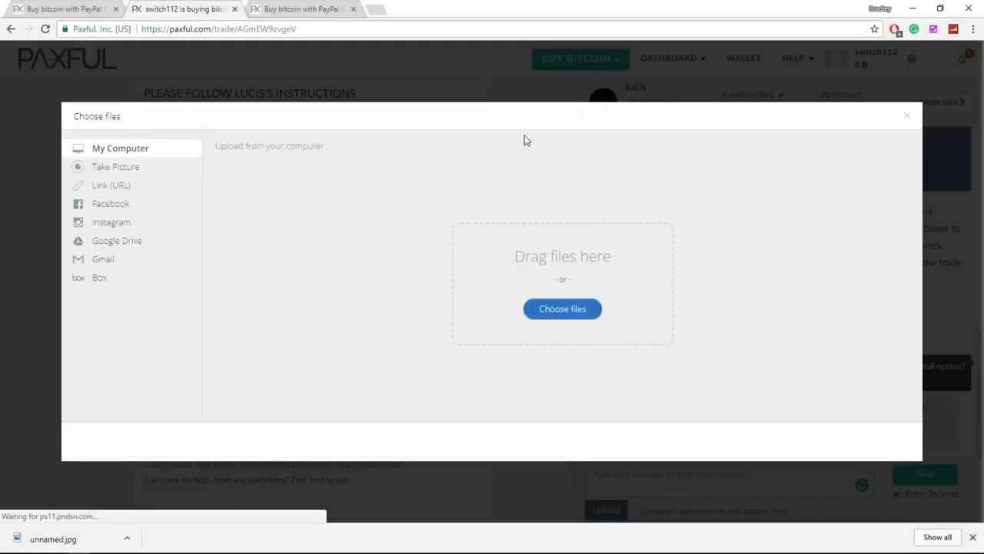
Upload the selfie photo unnamed.jpg from the Desktop to the trade chat
{"action": "left_click", "coordinate": [562, 308]}
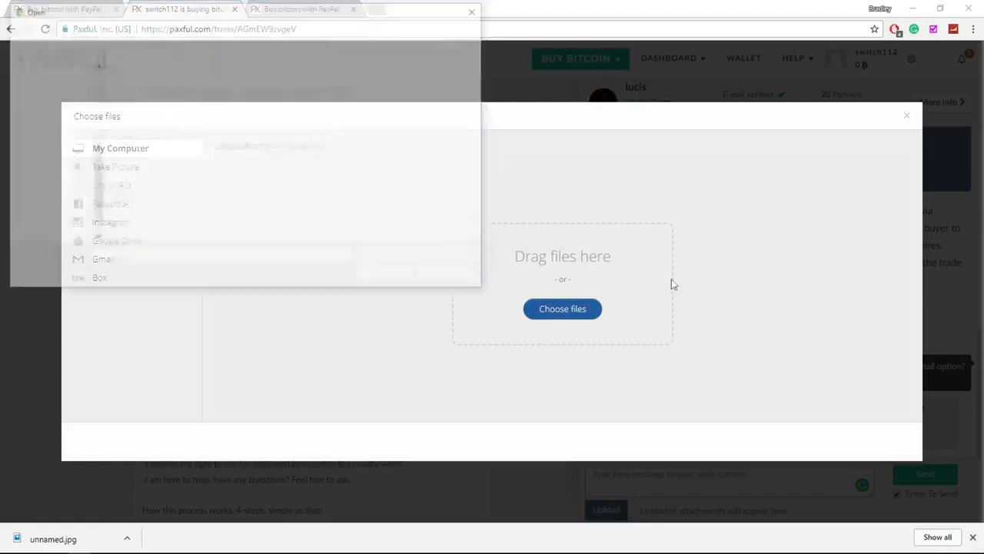
{"action": "left_click", "coordinate": [120, 147]}
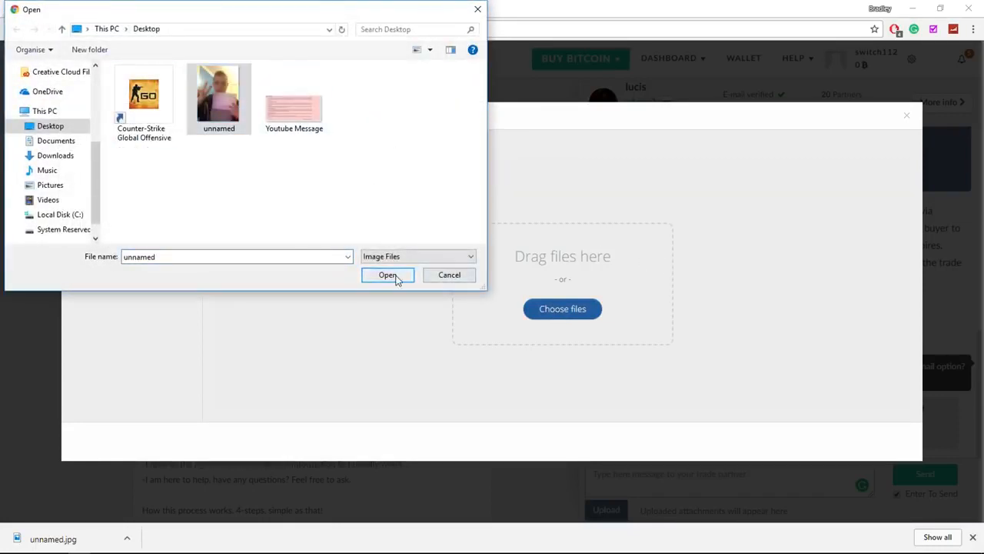
{"action": "left_click", "coordinate": [388, 275]}
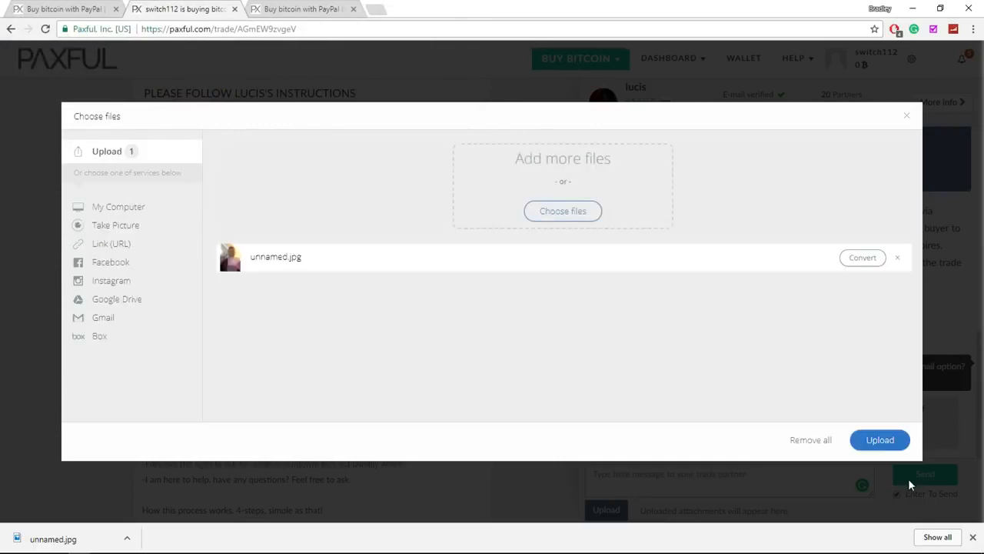
{"action": "left_click", "coordinate": [879, 439]}
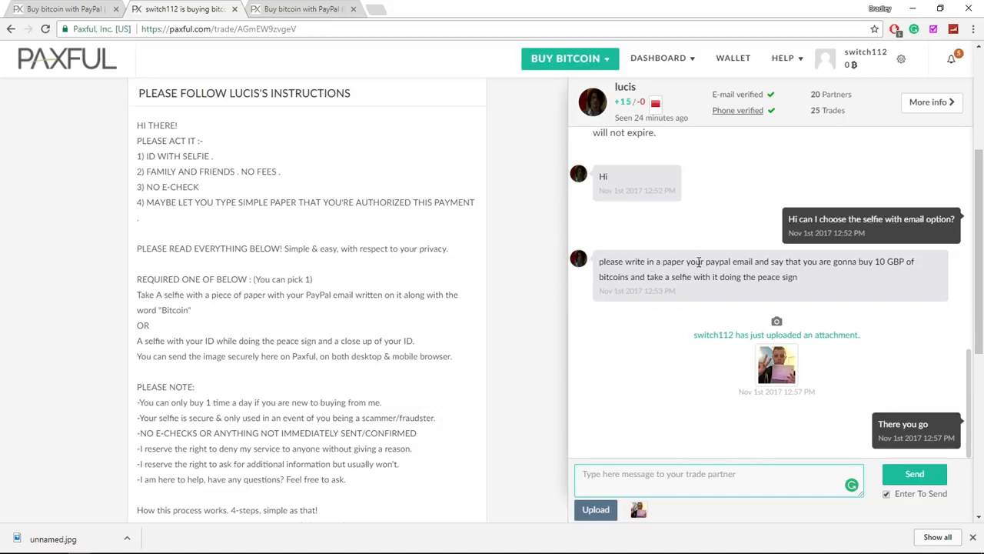
{"action": "scroll", "scroll_direction": "down", "scroll_amount": 3}
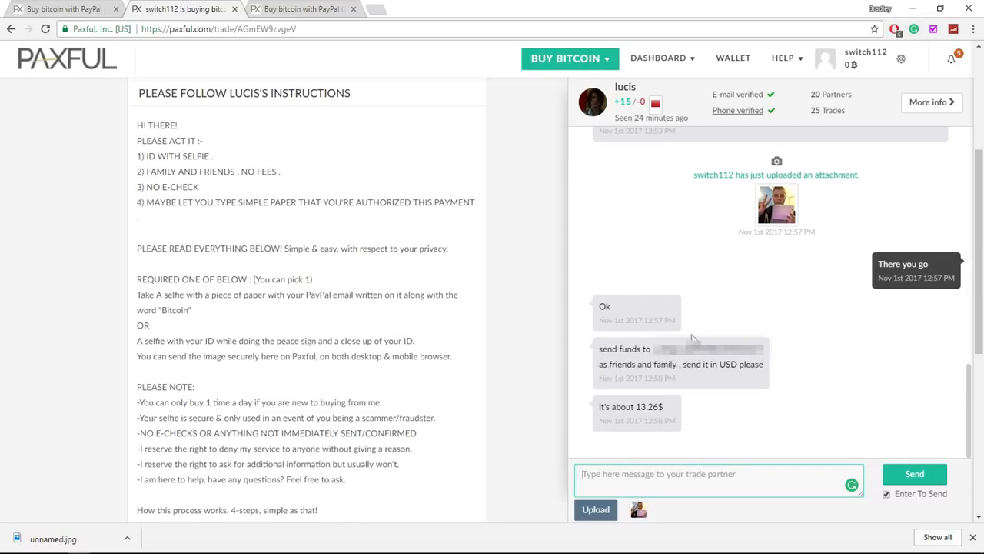
{"action": "mouse_move", "coordinate": [676, 417]}
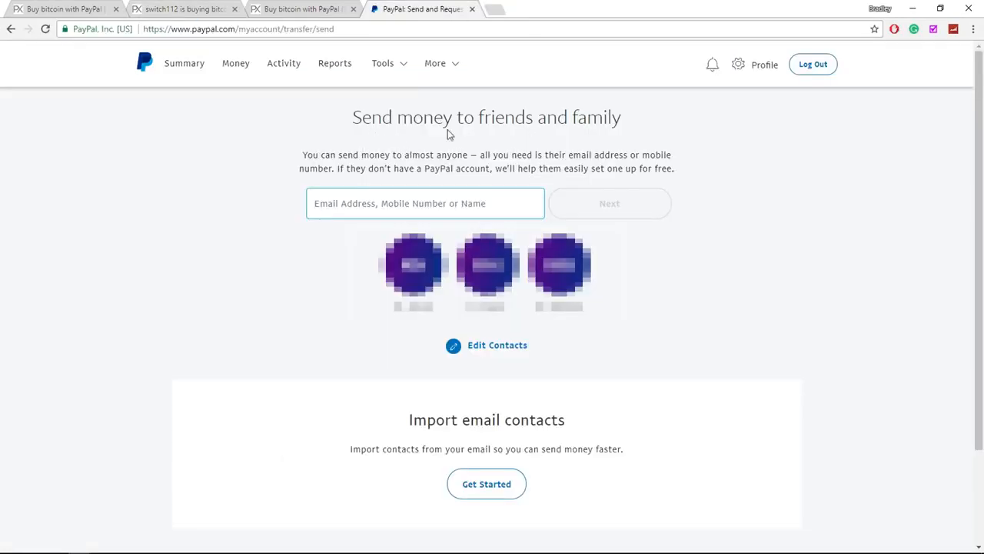
Send the vendor $13.27 USD via PayPal, checking the quoted amount in the Paxful chat
{"action": "left_click", "coordinate": [299, 9]}
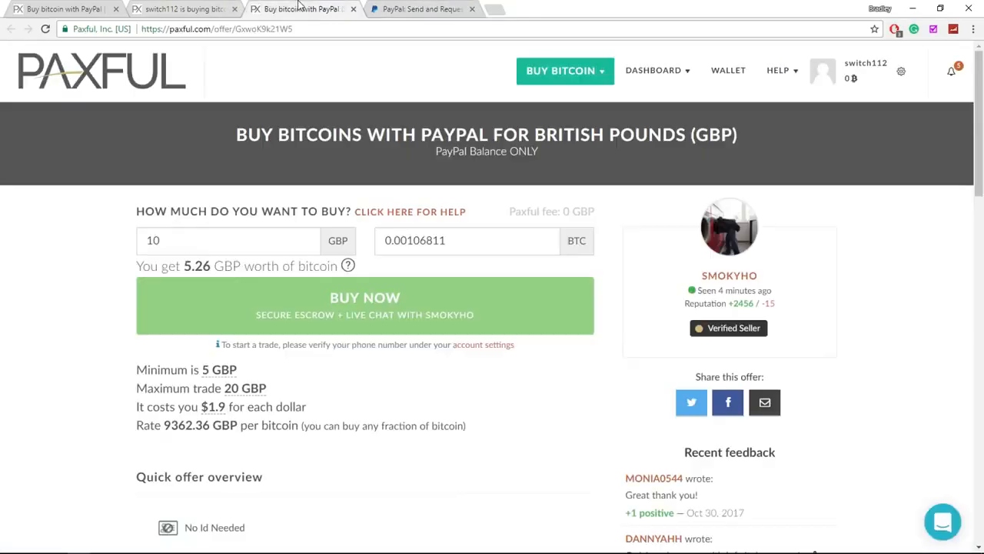
{"action": "left_click", "coordinate": [181, 8]}
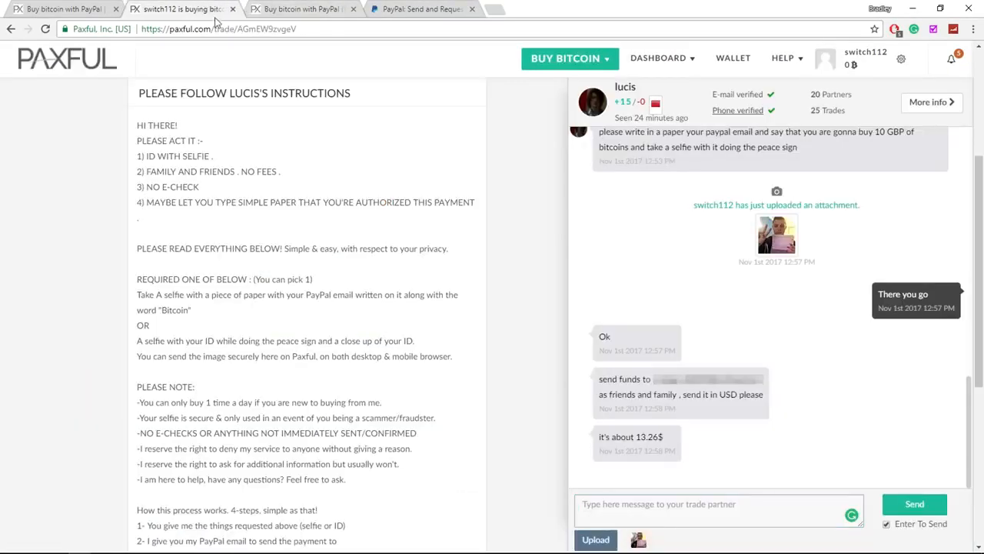
{"action": "left_click", "coordinate": [423, 8]}
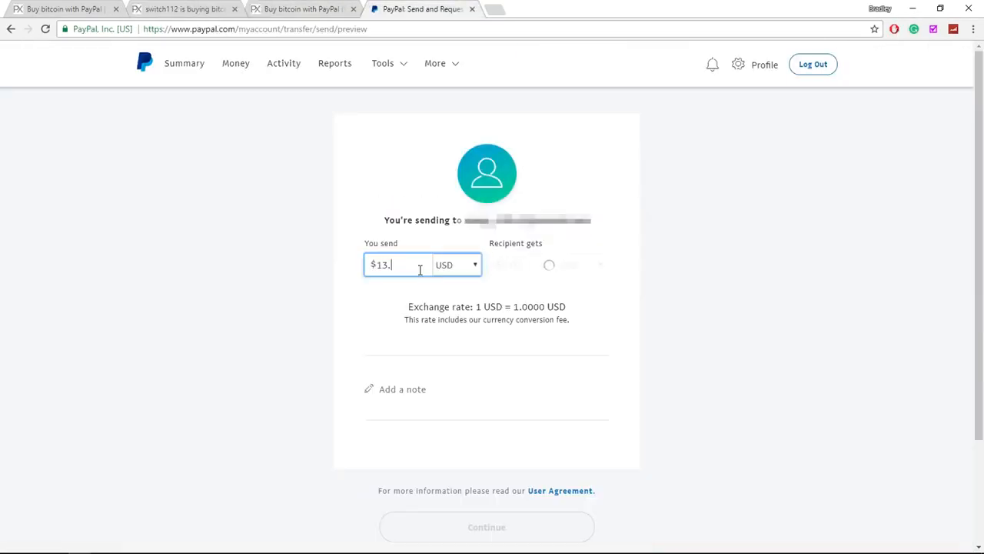
{"action": "type", "text": "27"}
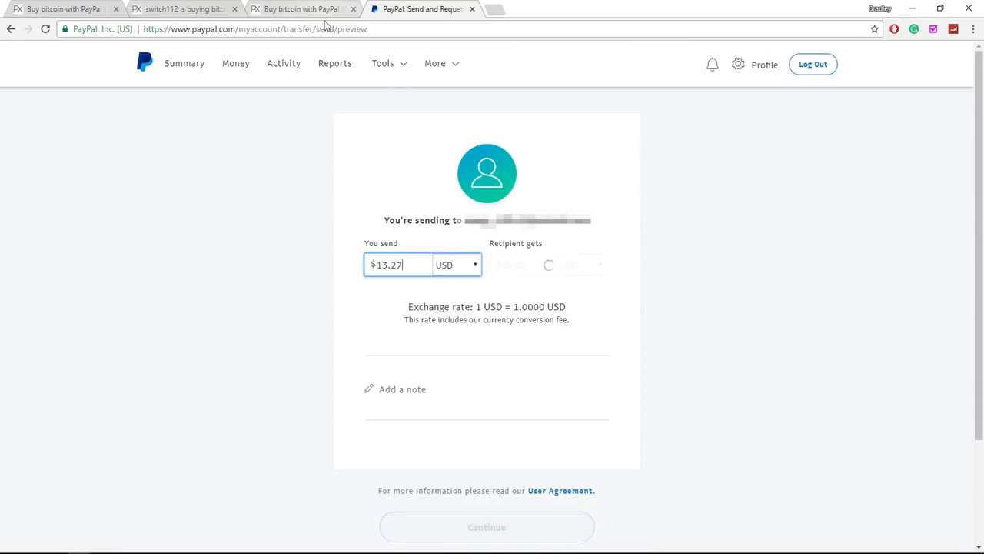
{"action": "left_click", "coordinate": [185, 8]}
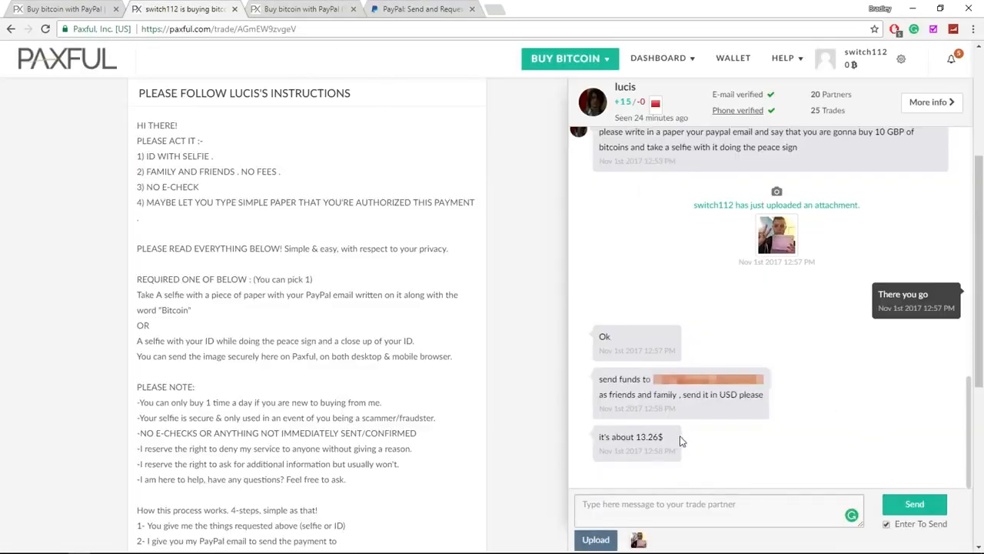
{"action": "left_click", "coordinate": [419, 8]}
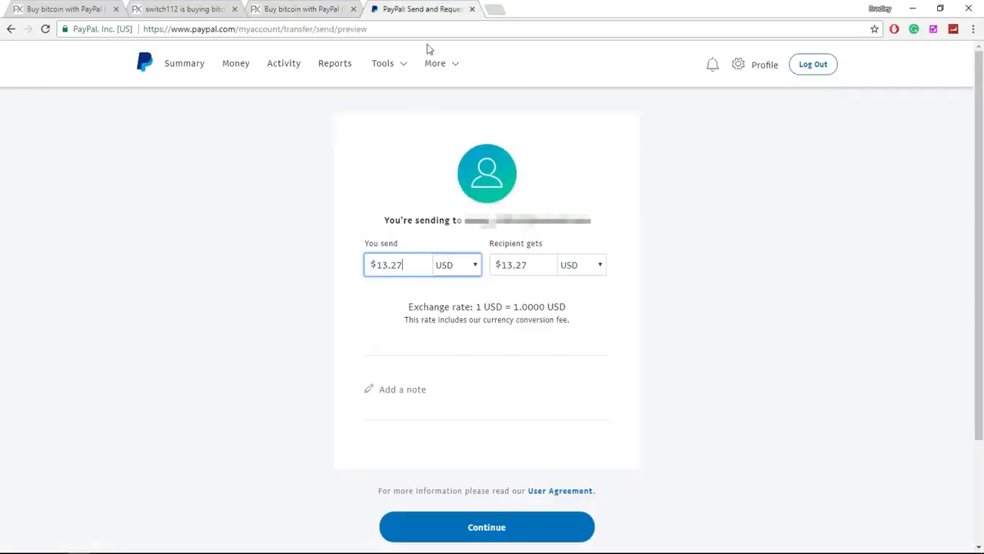
{"action": "mouse_move", "coordinate": [485, 527]}
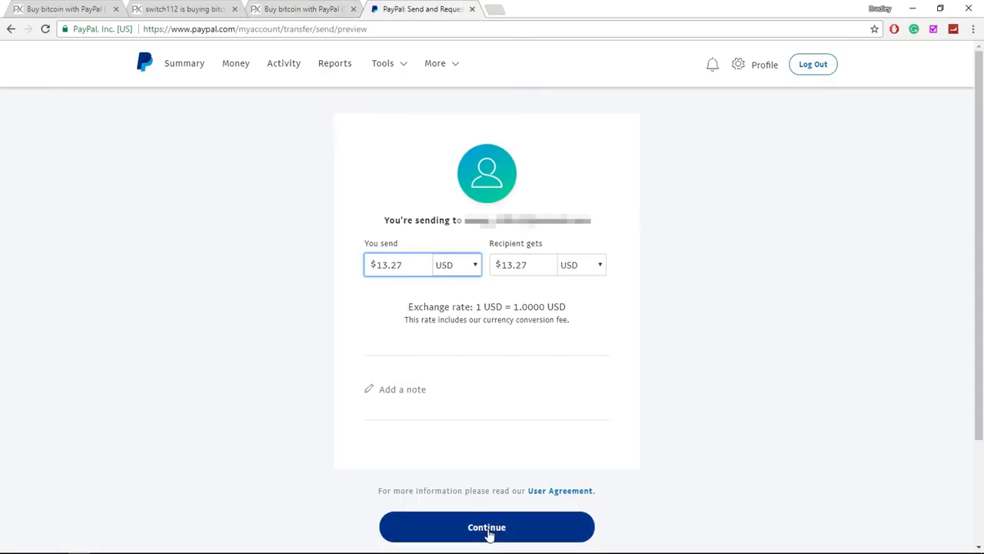
{"action": "left_click", "coordinate": [486, 526]}
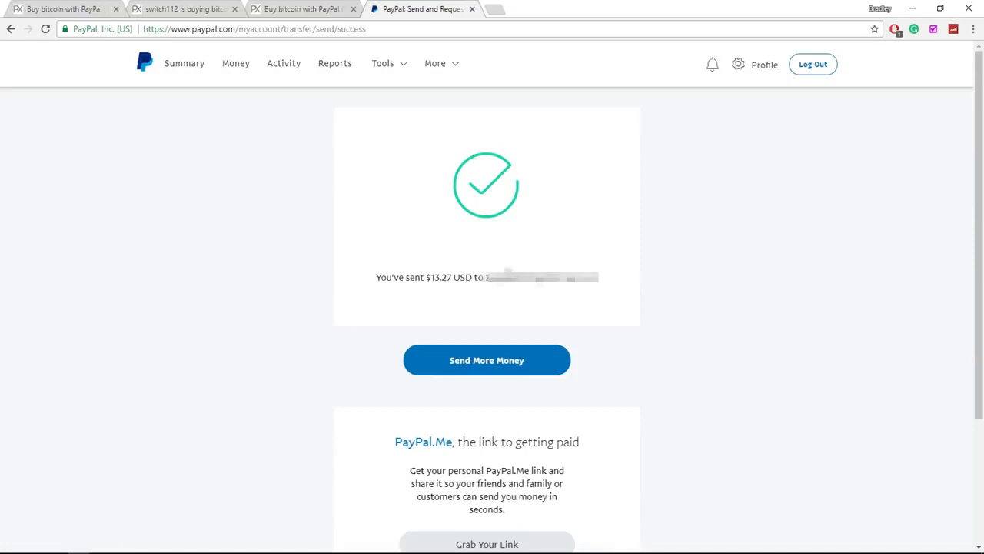
{"action": "left_click", "coordinate": [299, 8]}
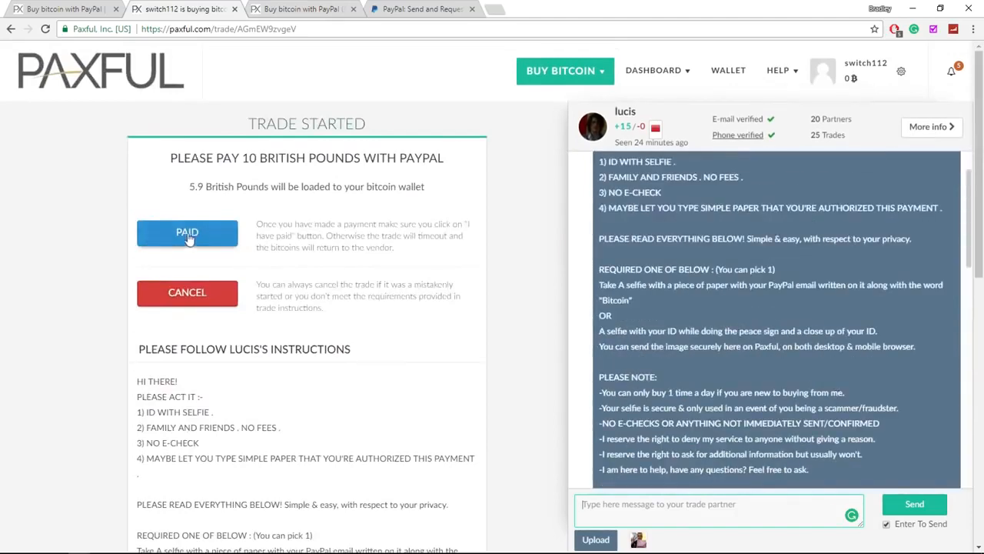
Mark the trade as PAID and confirm all instructions were followed
{"action": "left_click", "coordinate": [187, 232]}
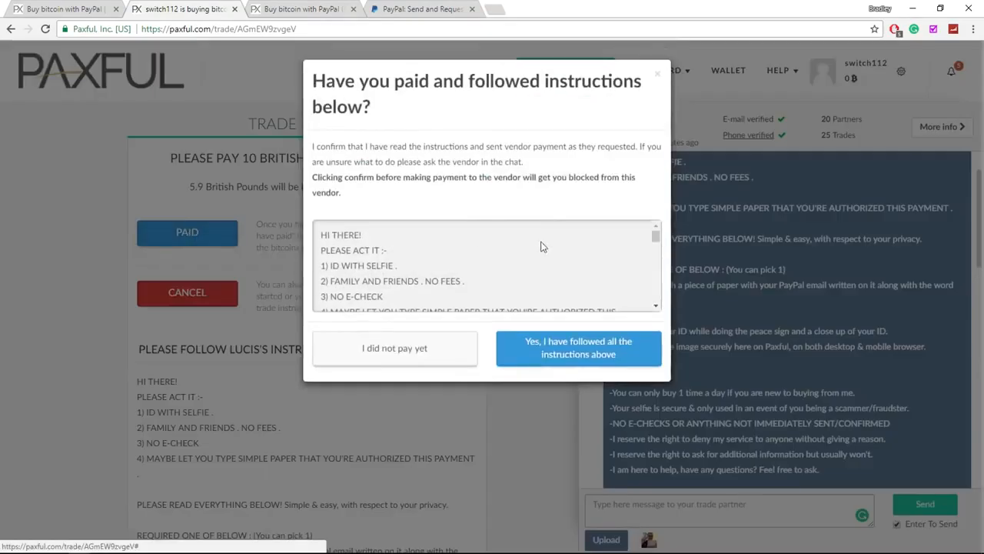
{"action": "left_click", "coordinate": [578, 347]}
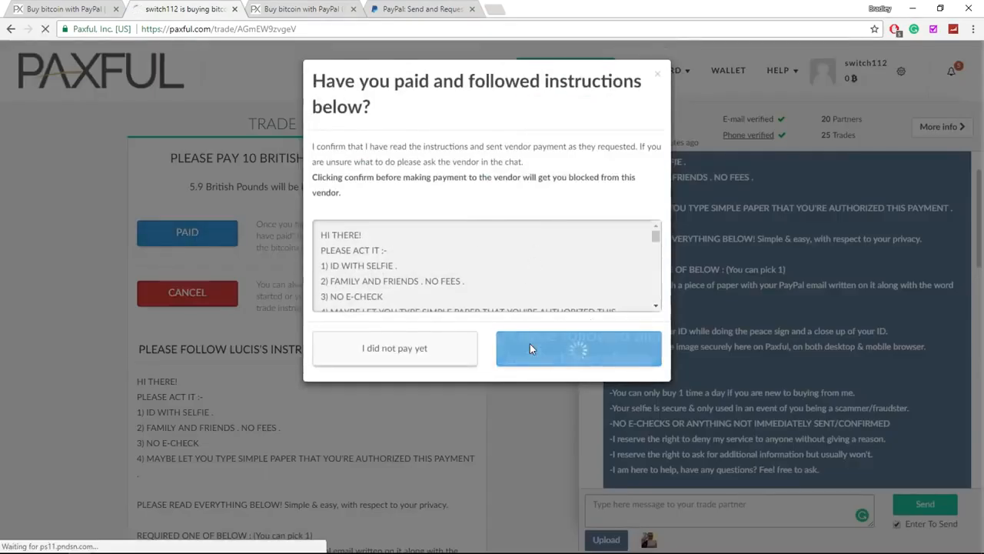
{"action": "left_click", "coordinate": [578, 347]}
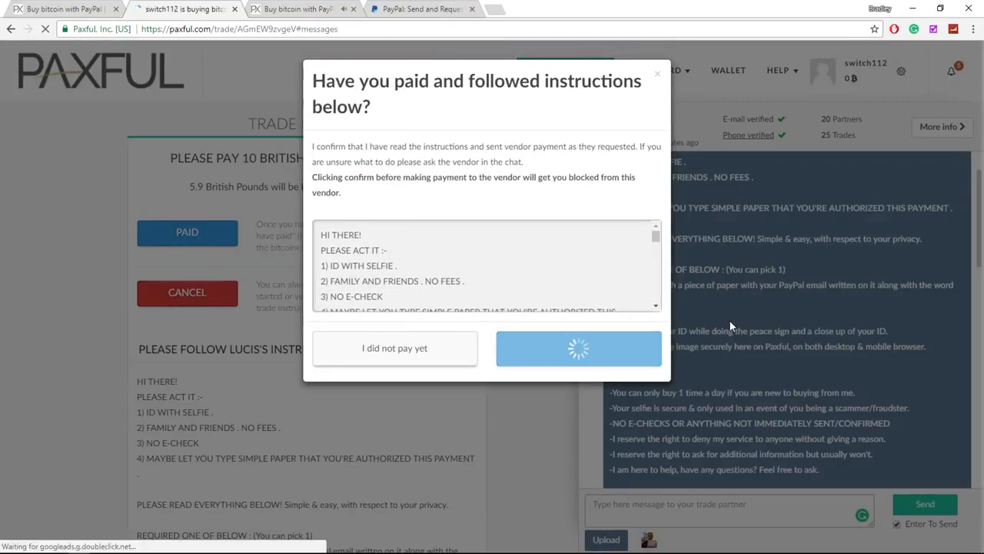
{"action": "left_click", "coordinate": [578, 348]}
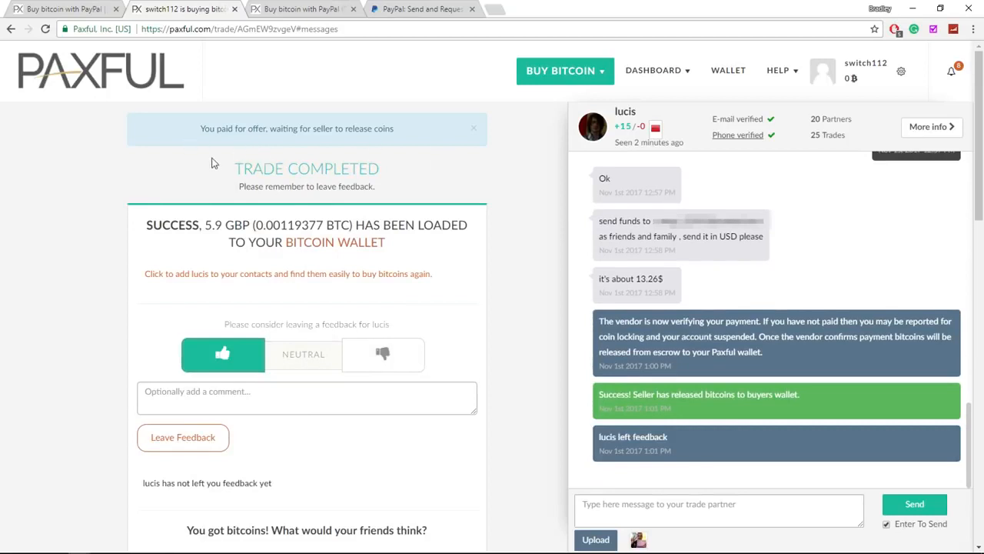
{"action": "mouse_move", "coordinate": [169, 238]}
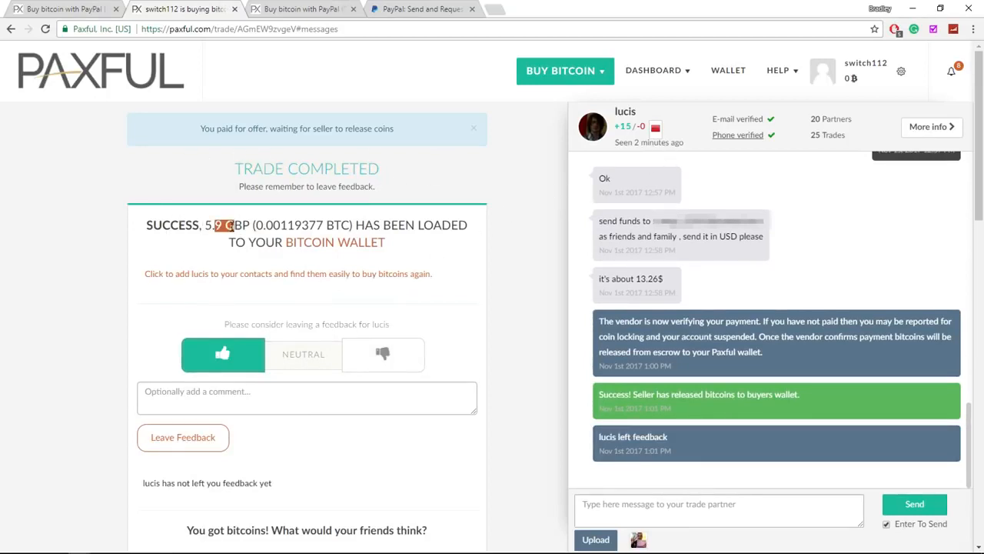
{"action": "mouse_move", "coordinate": [334, 241]}
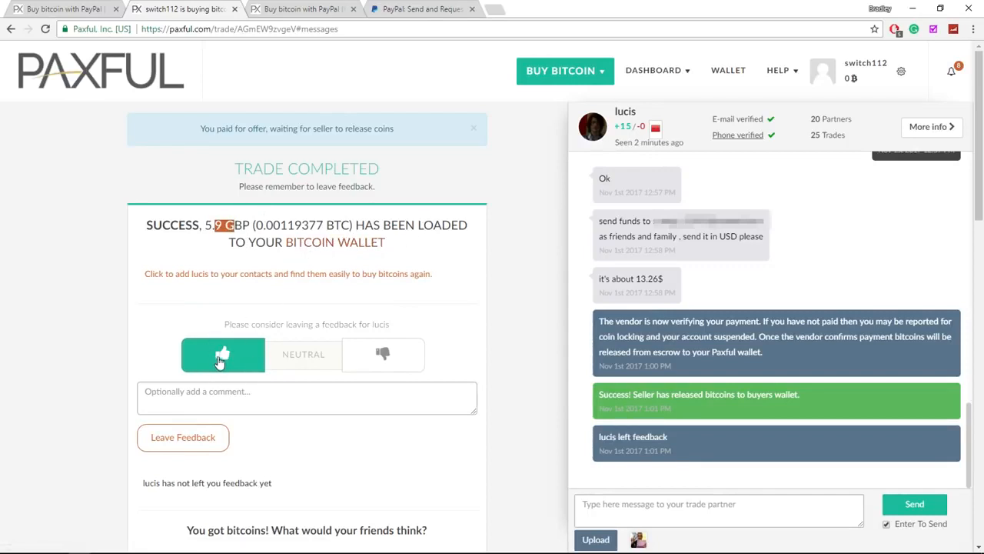
Leave lucis positive thumbs-up feedback for the completed trade
{"action": "left_click", "coordinate": [183, 436]}
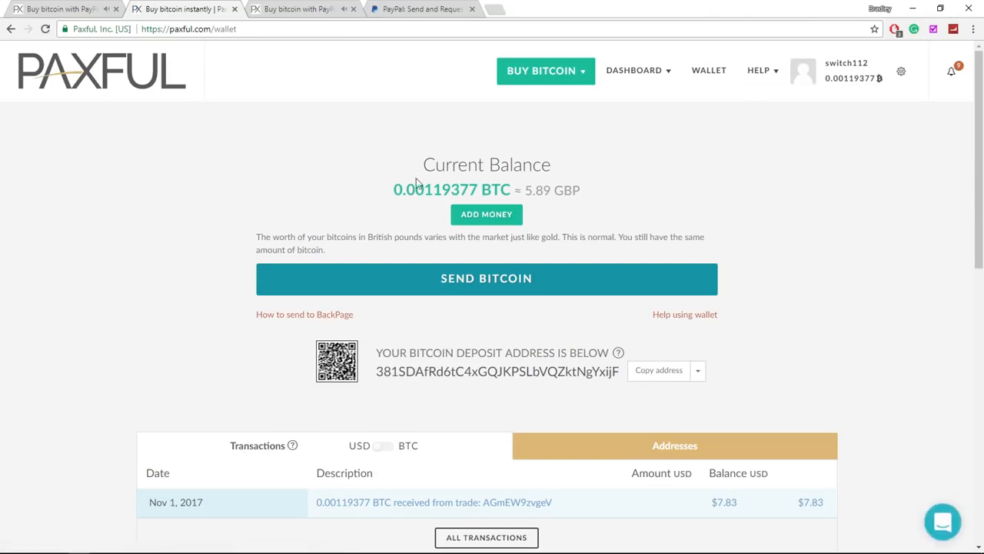
{"action": "double_click", "coordinate": [533, 190]}
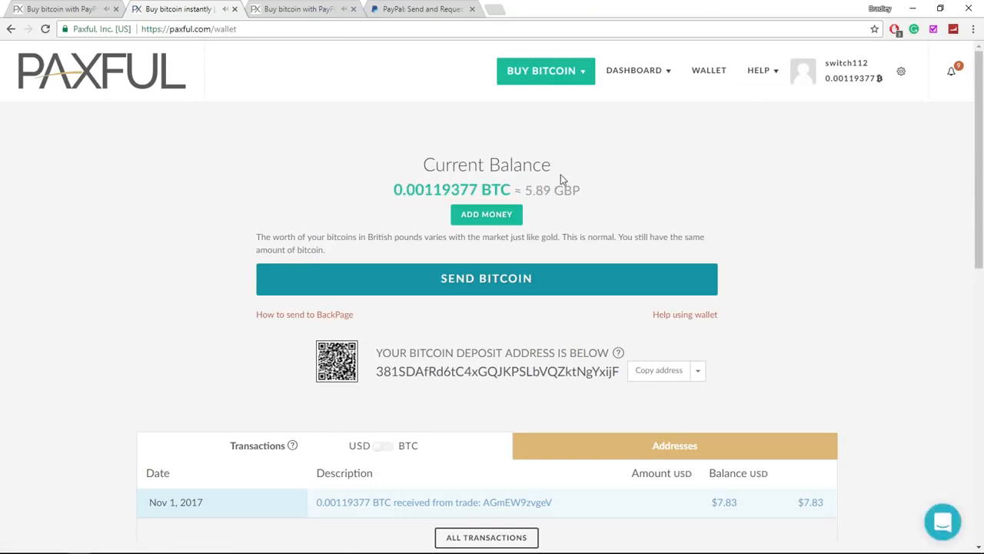
{"action": "mouse_move", "coordinate": [587, 190]}
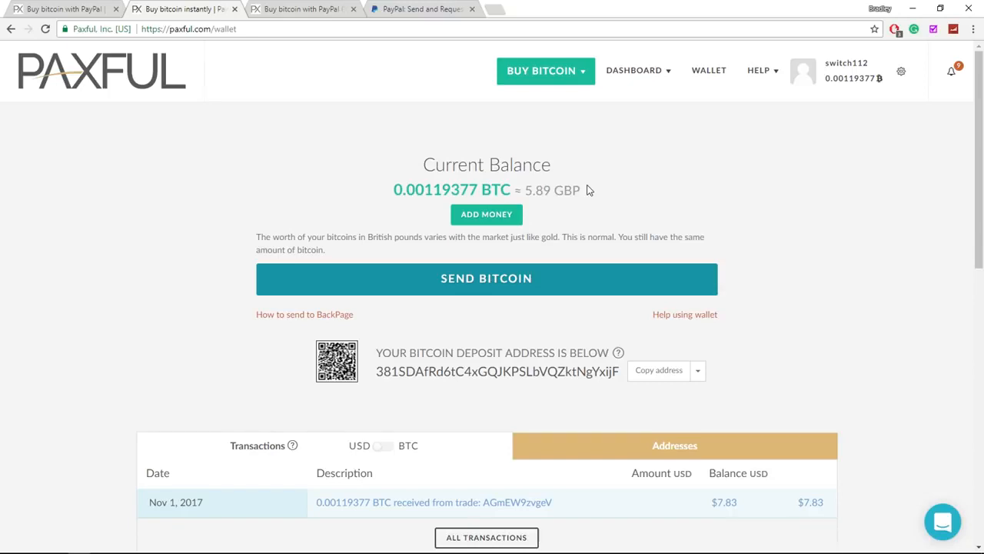